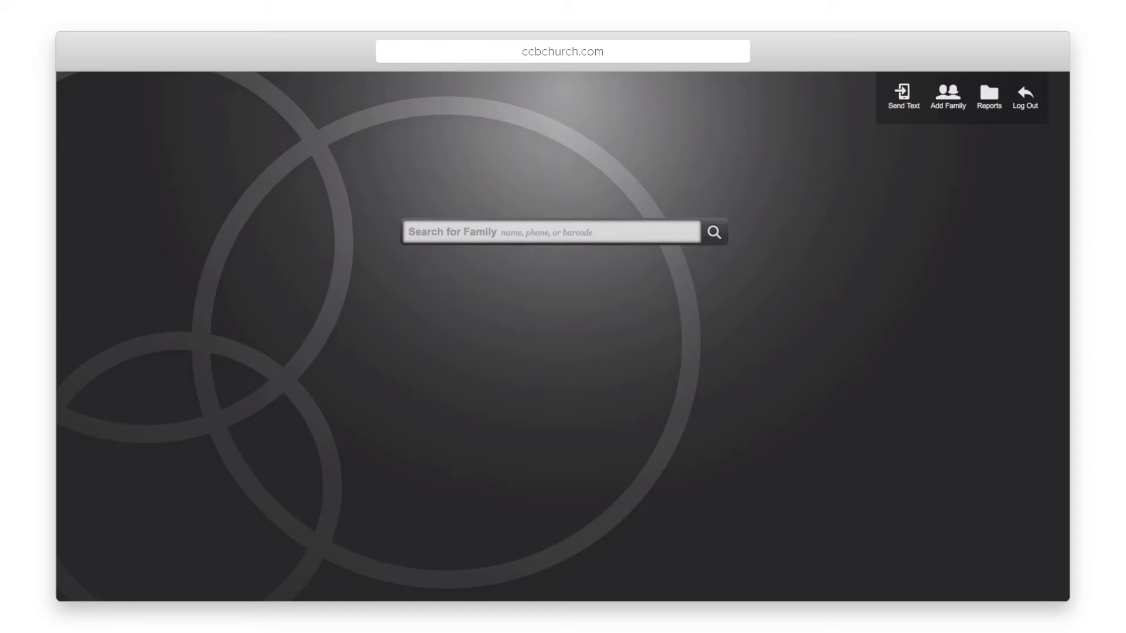
- Search for a family with 'stev aus', then '1212', then 'st au'
type("stev a")
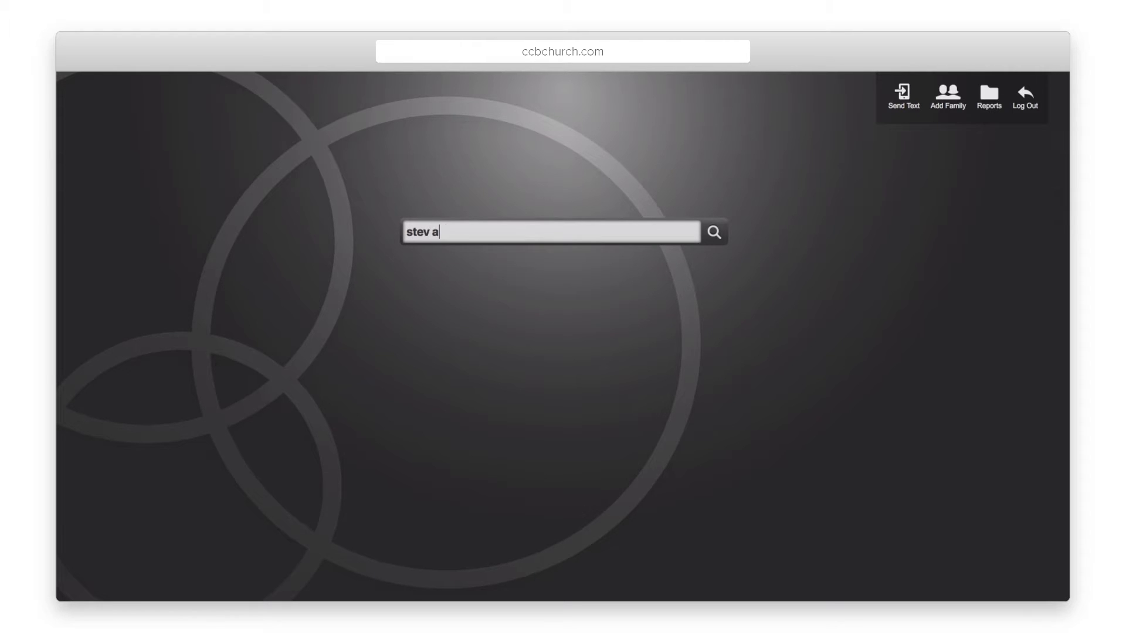
type("us")
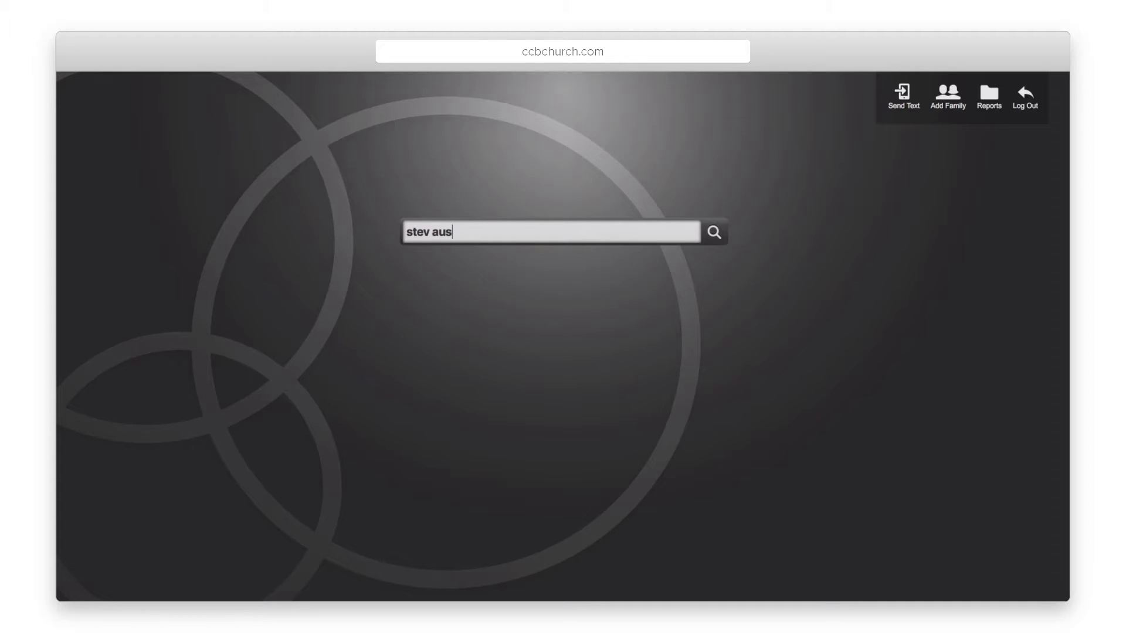
key("Backspace")
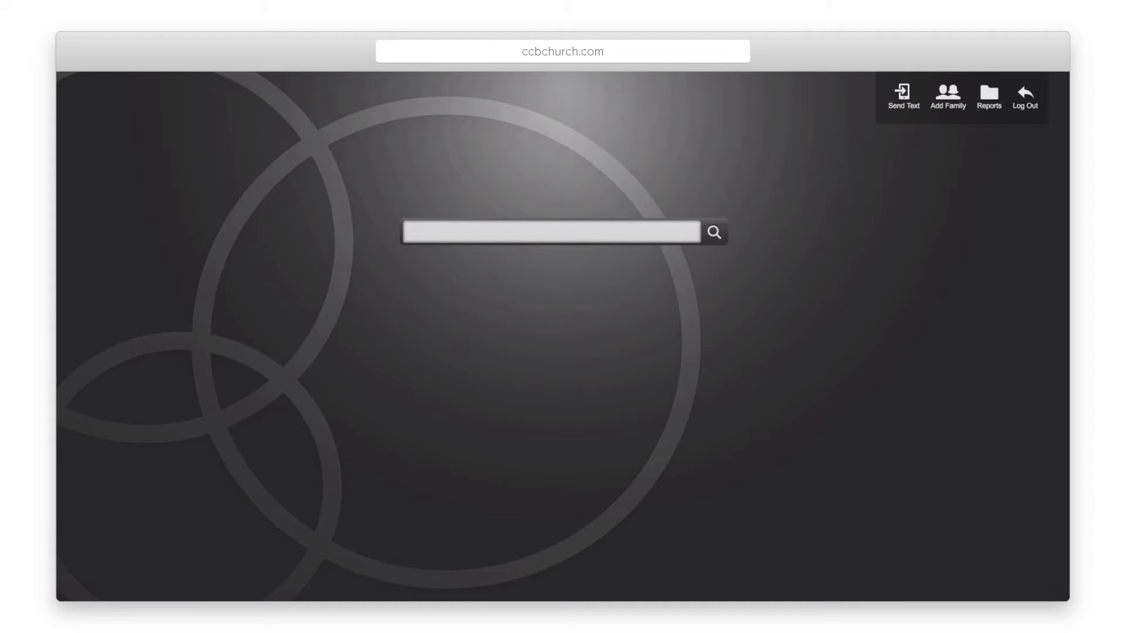
type("1212")
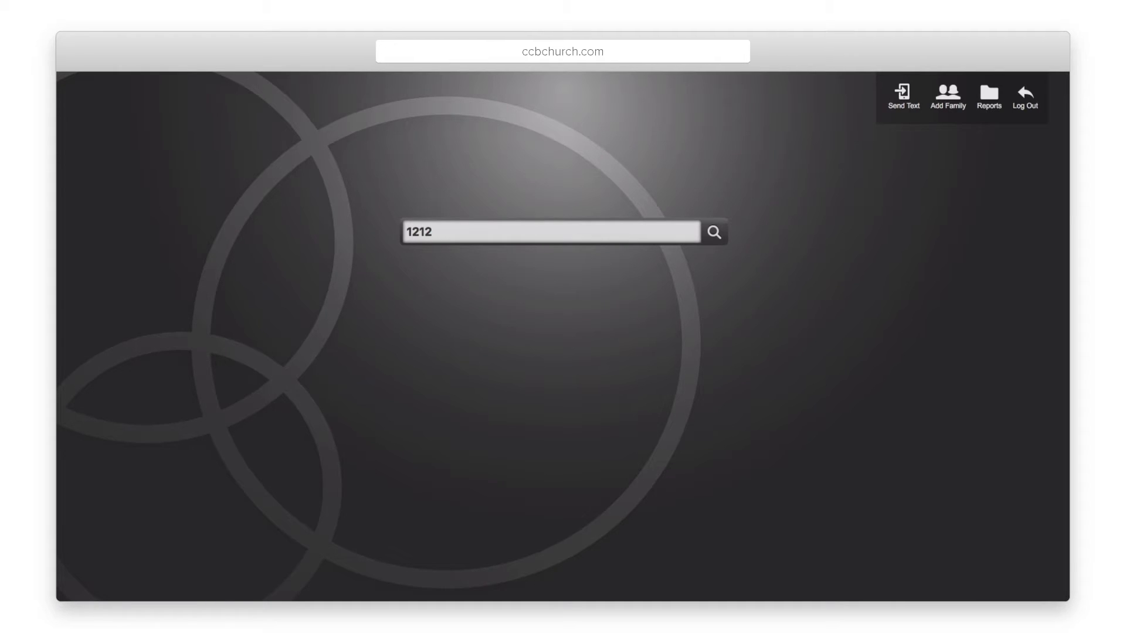
type("st")
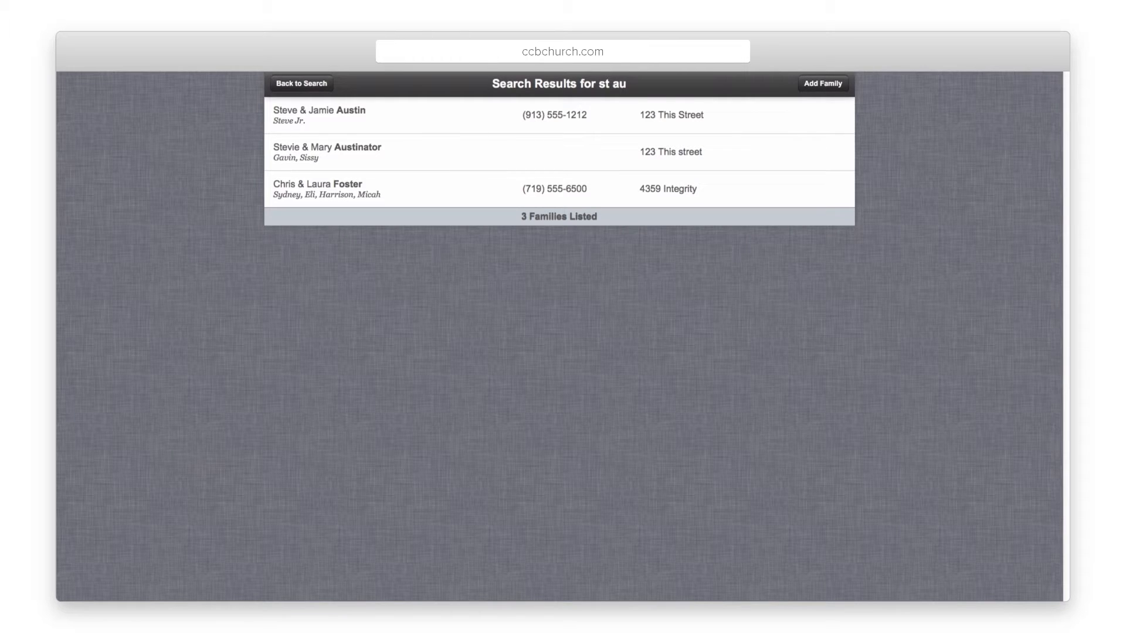
mouse_move(408, 131)
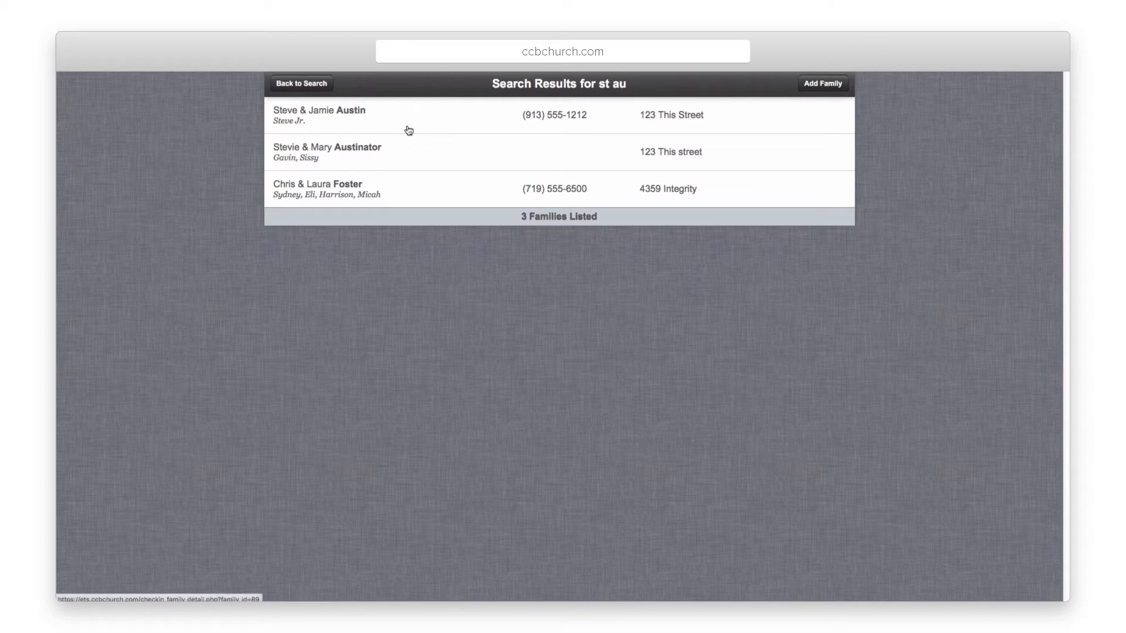
left_click(319, 114)
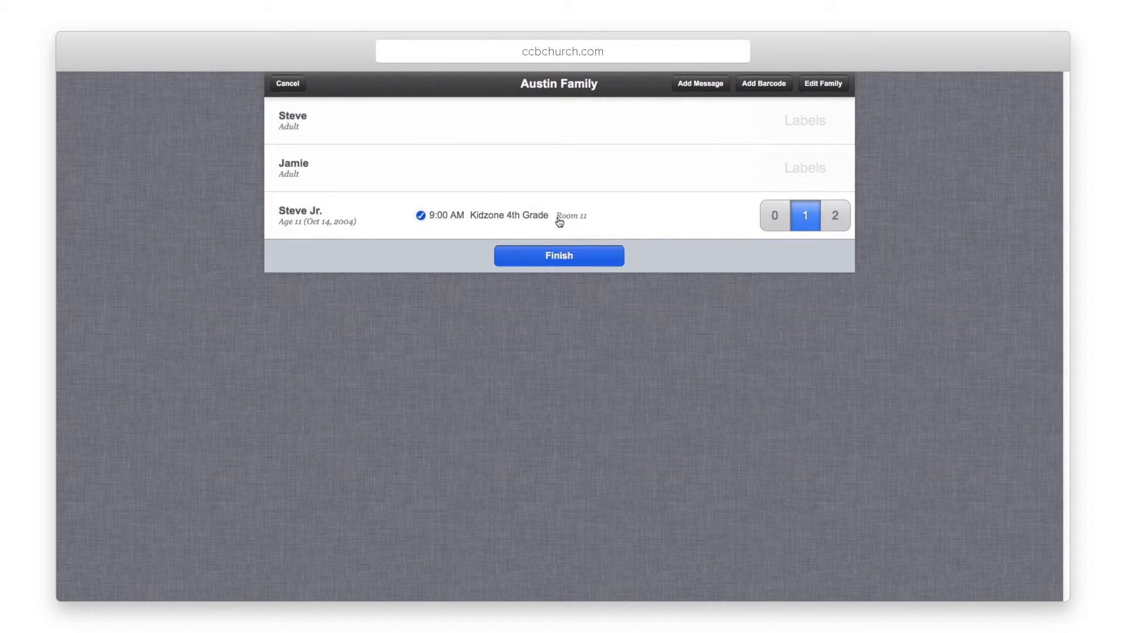
mouse_move(490, 229)
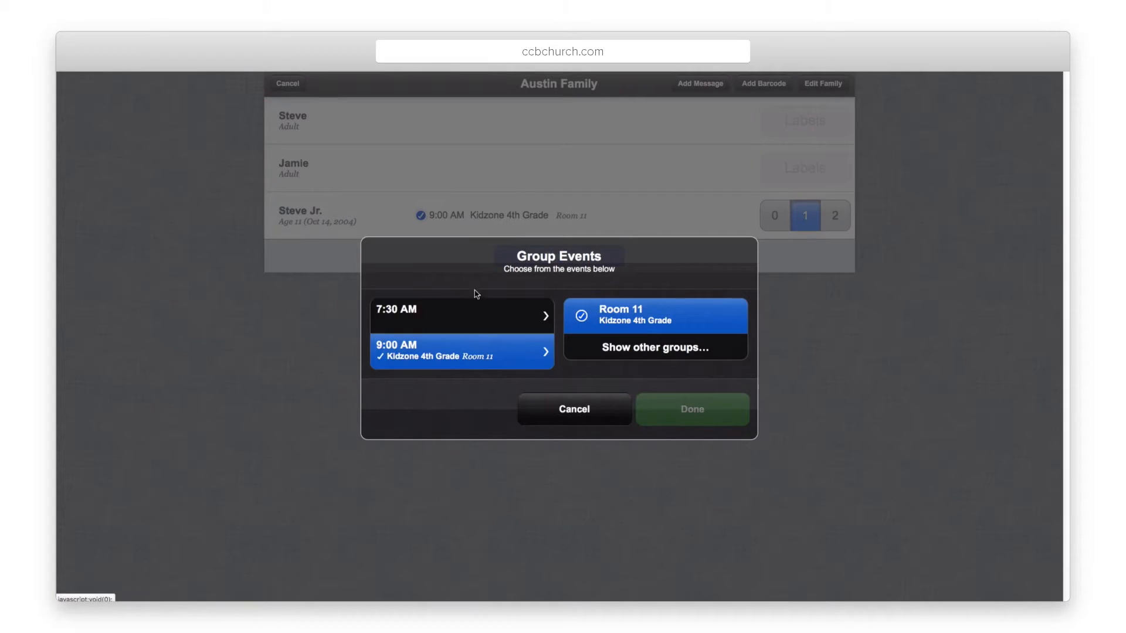
- Add Steve Jr. to the 7:30 AM Kidzone 4th Grade event and confirm the selection
left_click(461, 315)
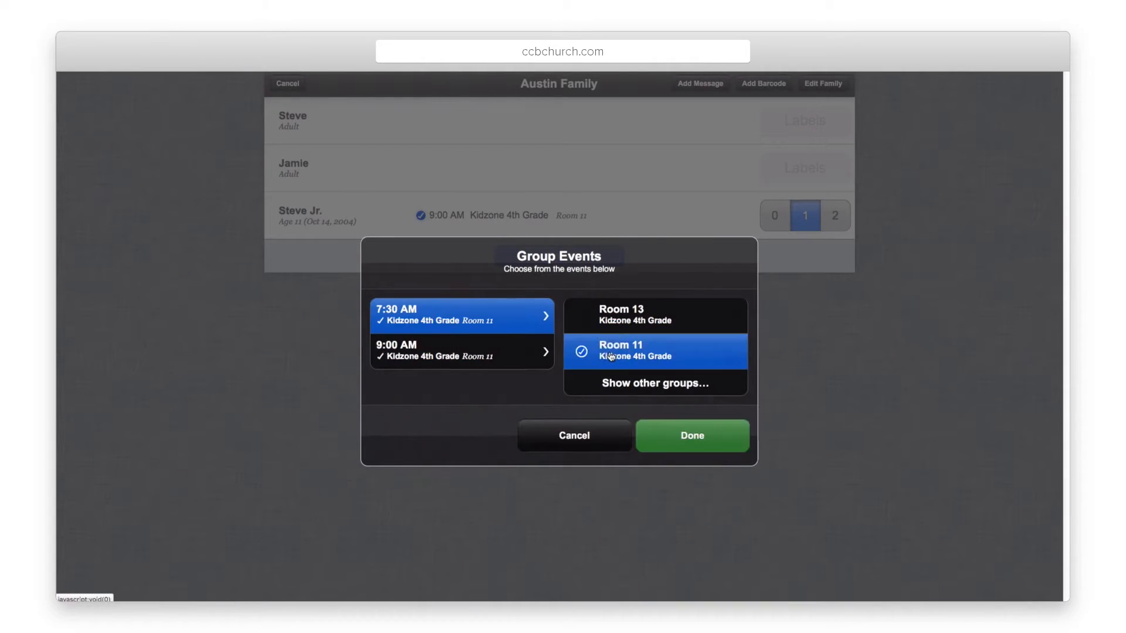
left_click(691, 435)
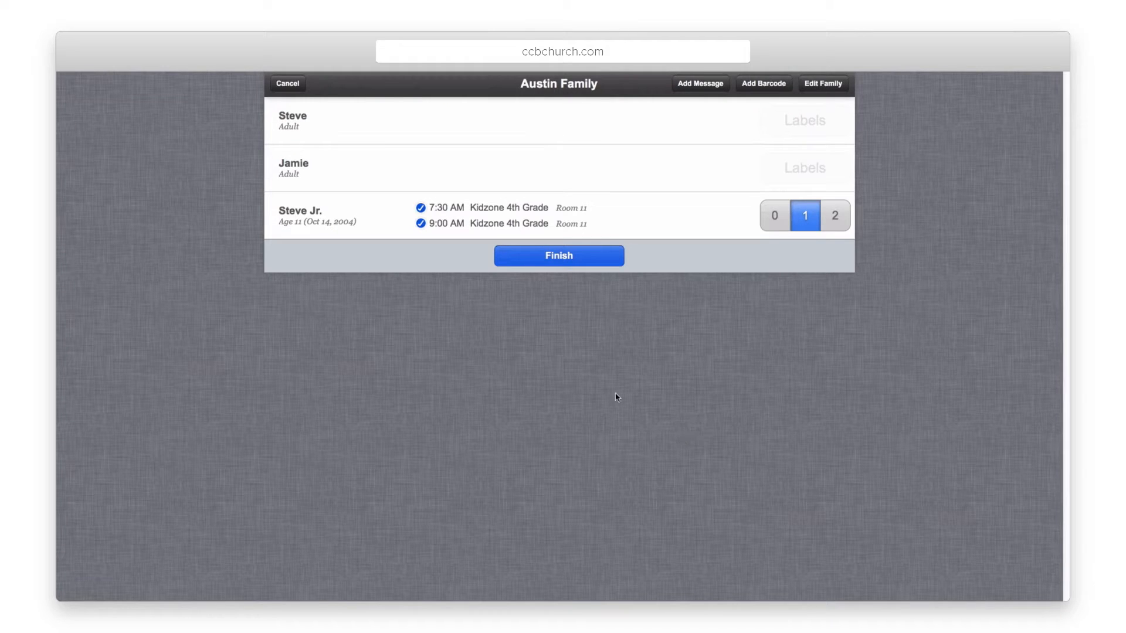
mouse_move(514, 307)
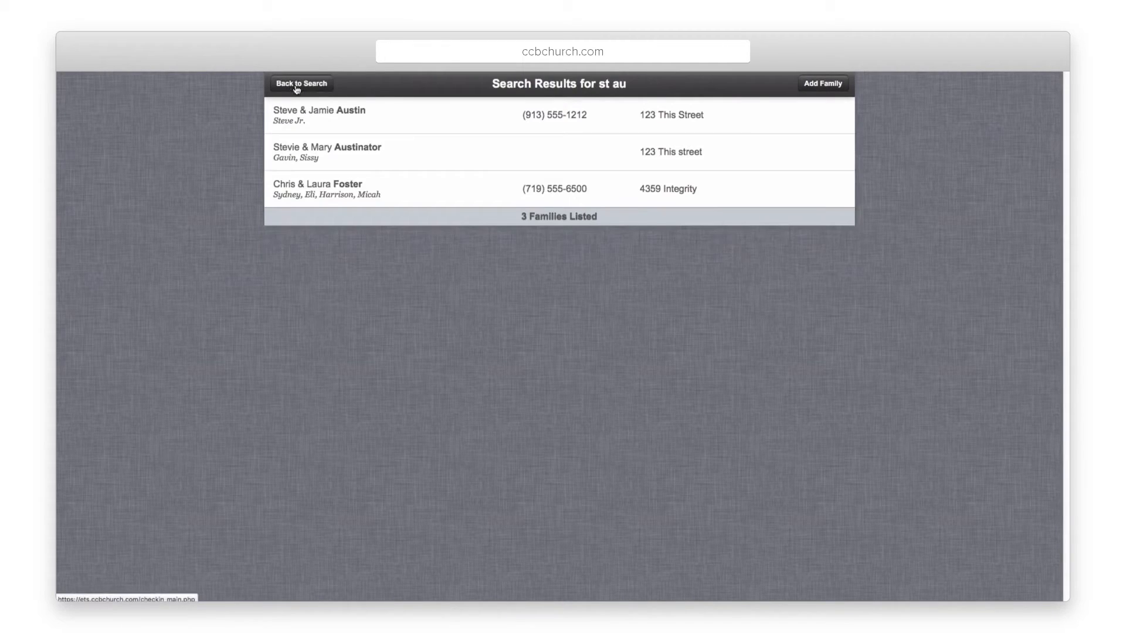
left_click(301, 84)
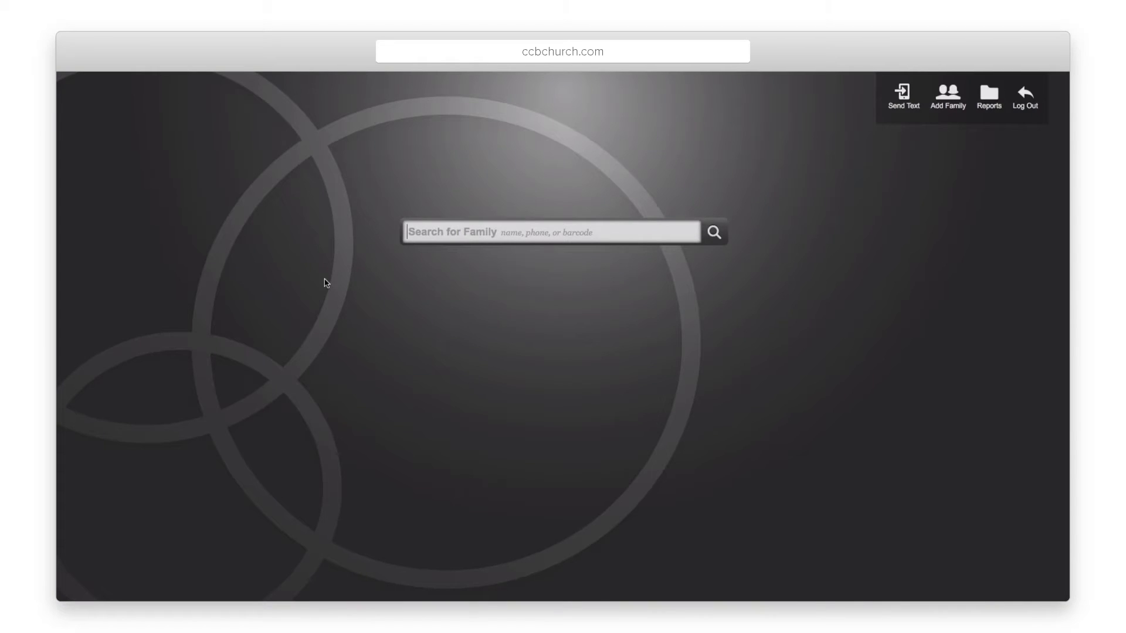
type("s")
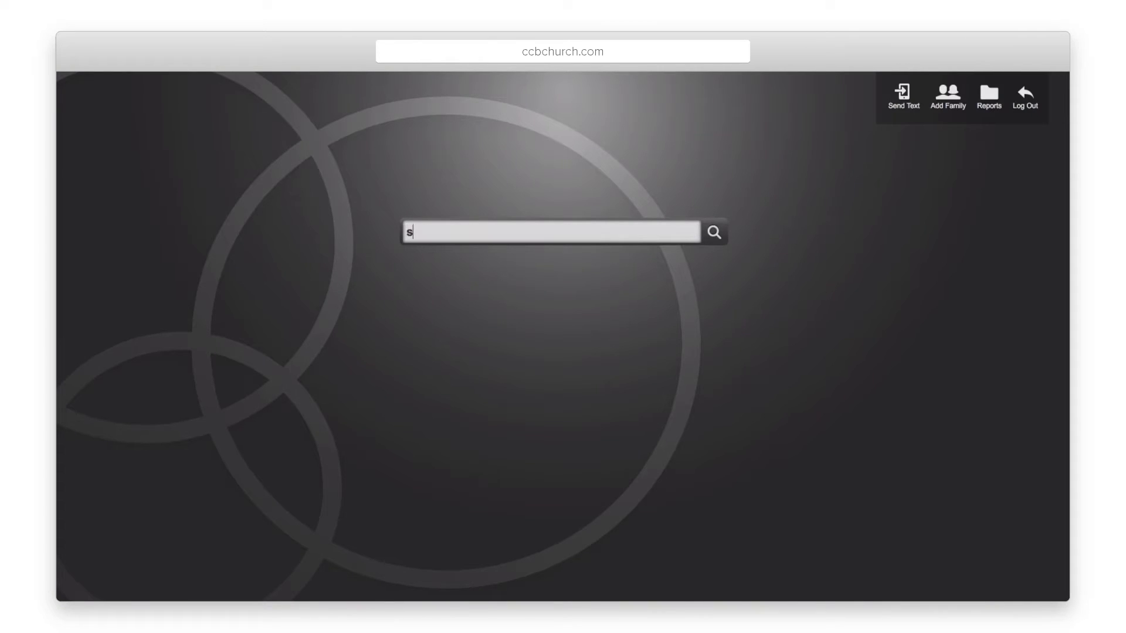
left_click(713, 233)
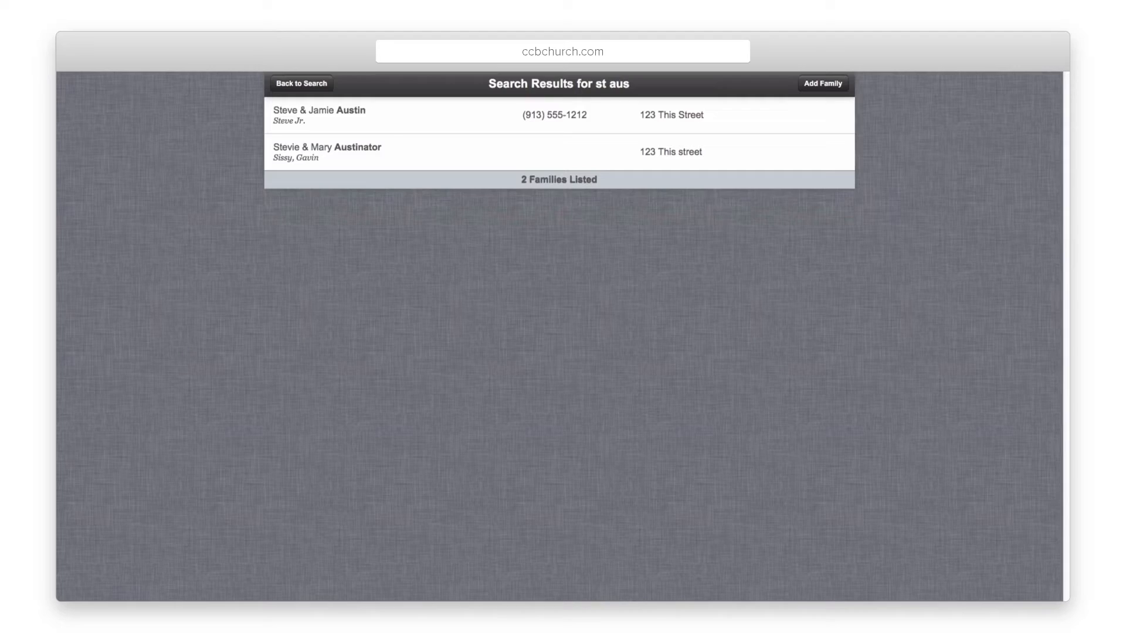
left_click(319, 115)
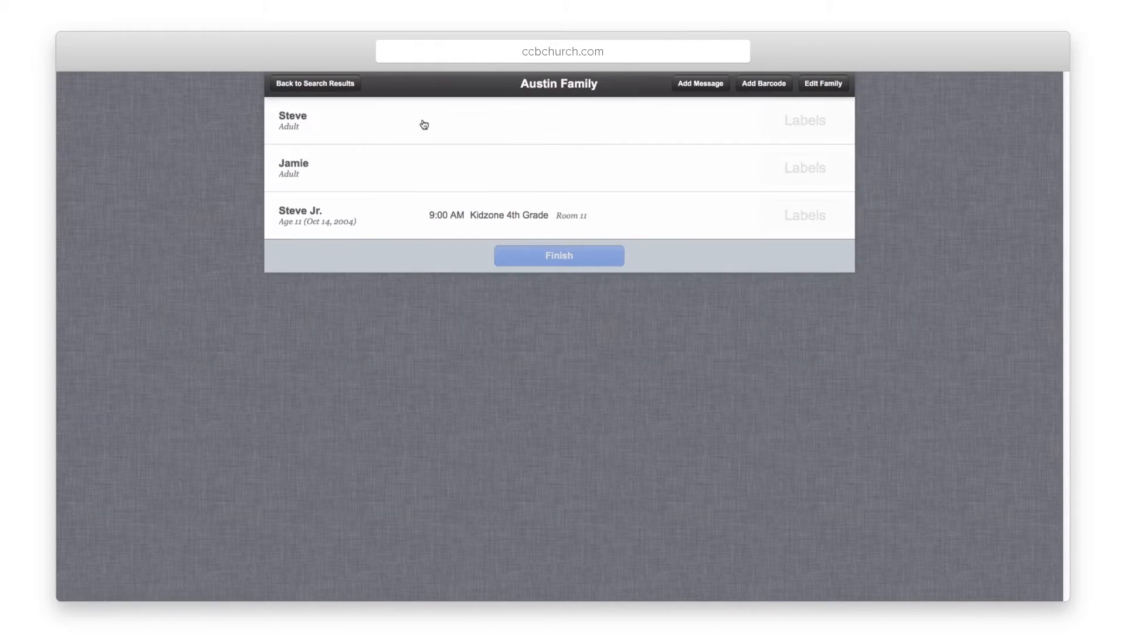
left_click(805, 215)
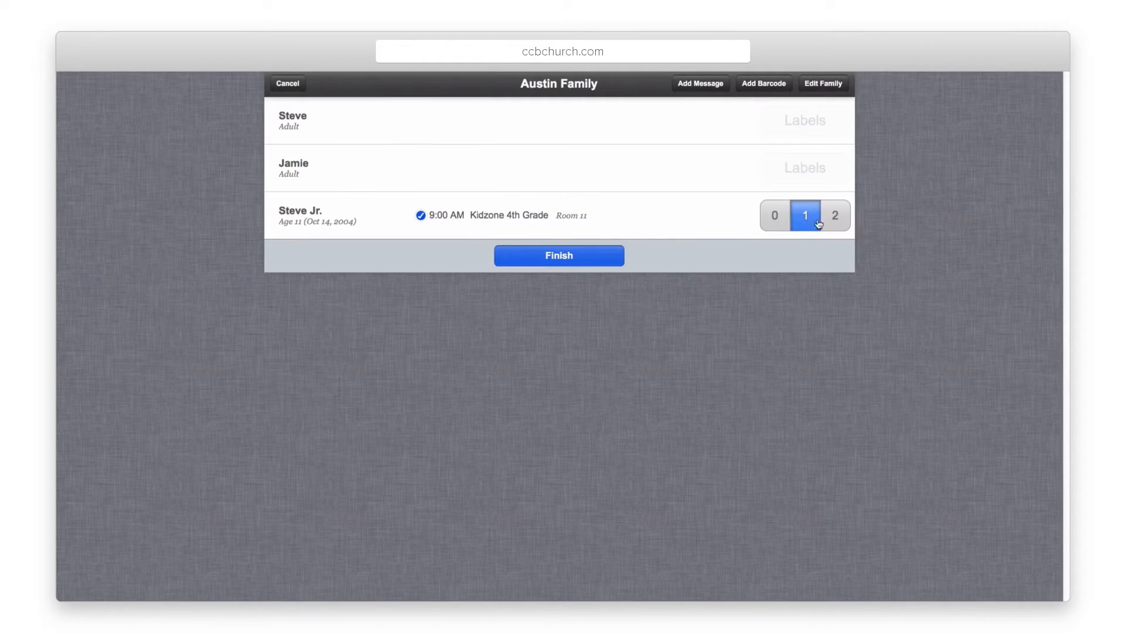
left_click(834, 215)
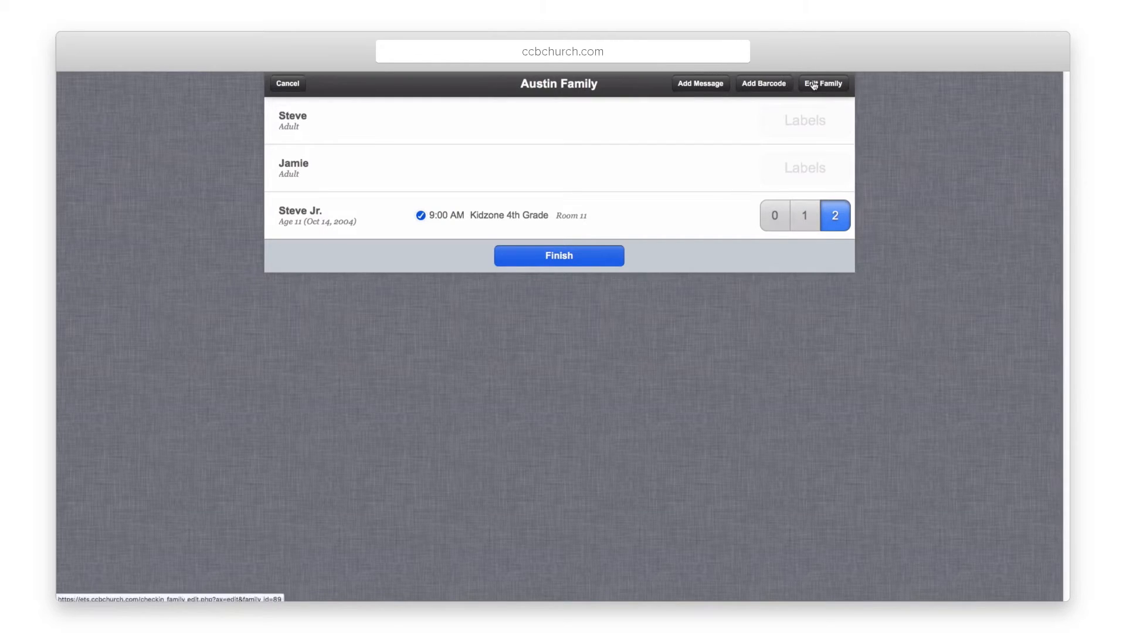
left_click(823, 83)
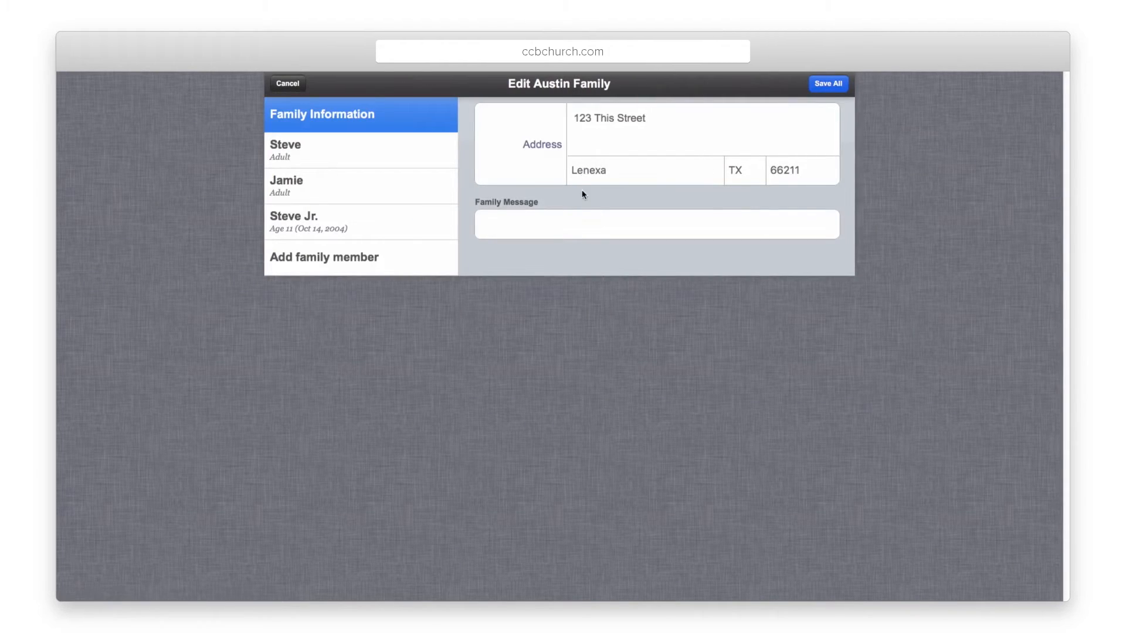
mouse_move(331, 257)
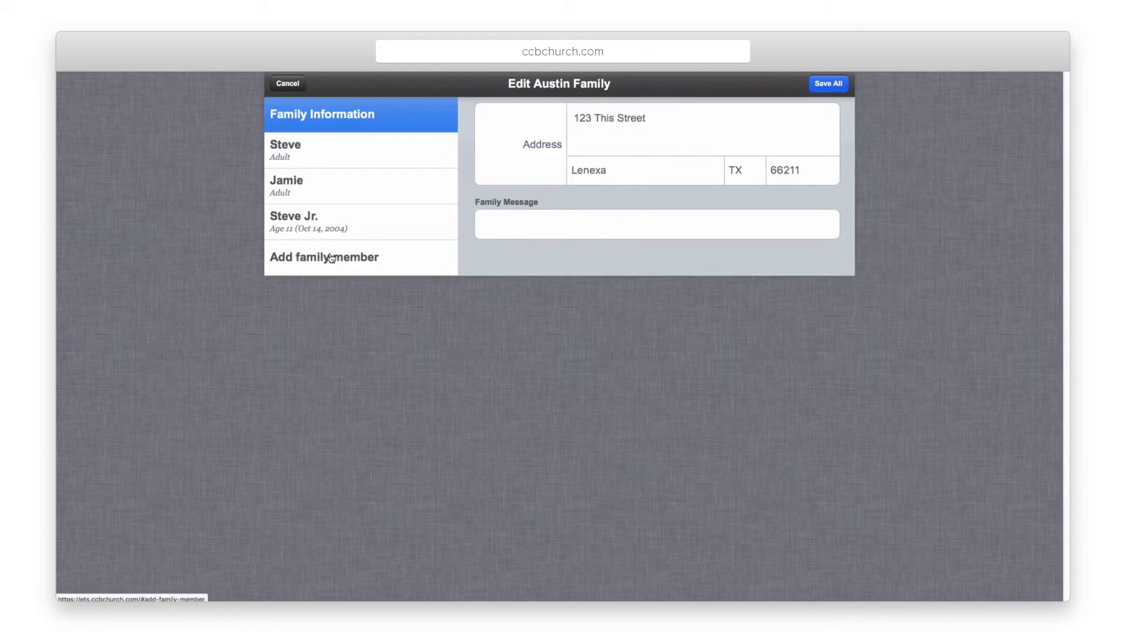
left_click(309, 222)
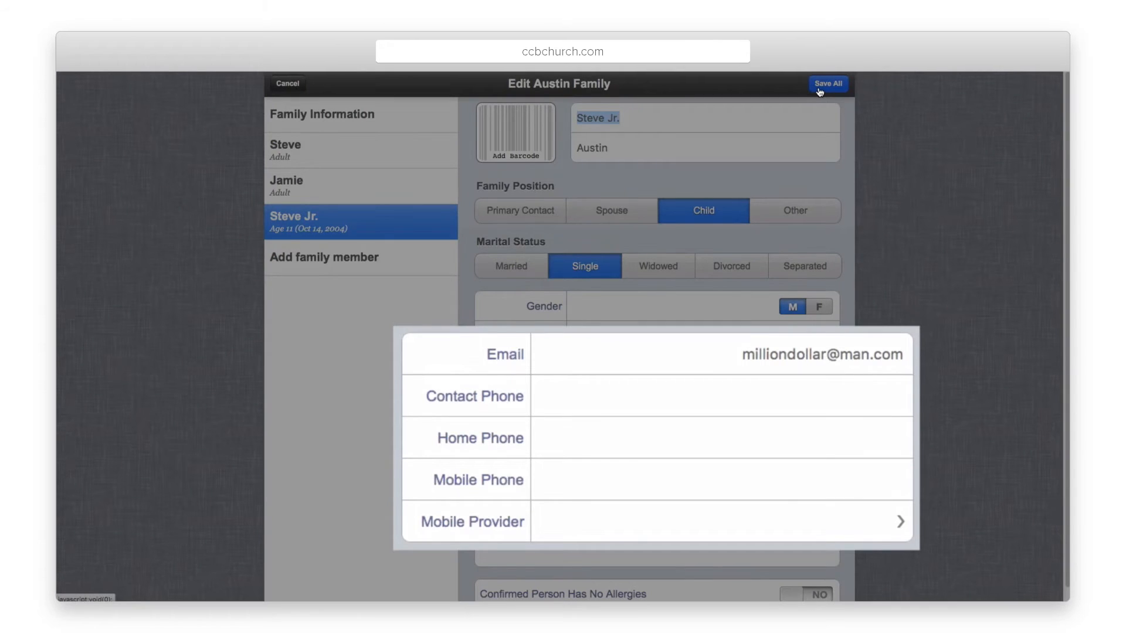
left_click(827, 84)
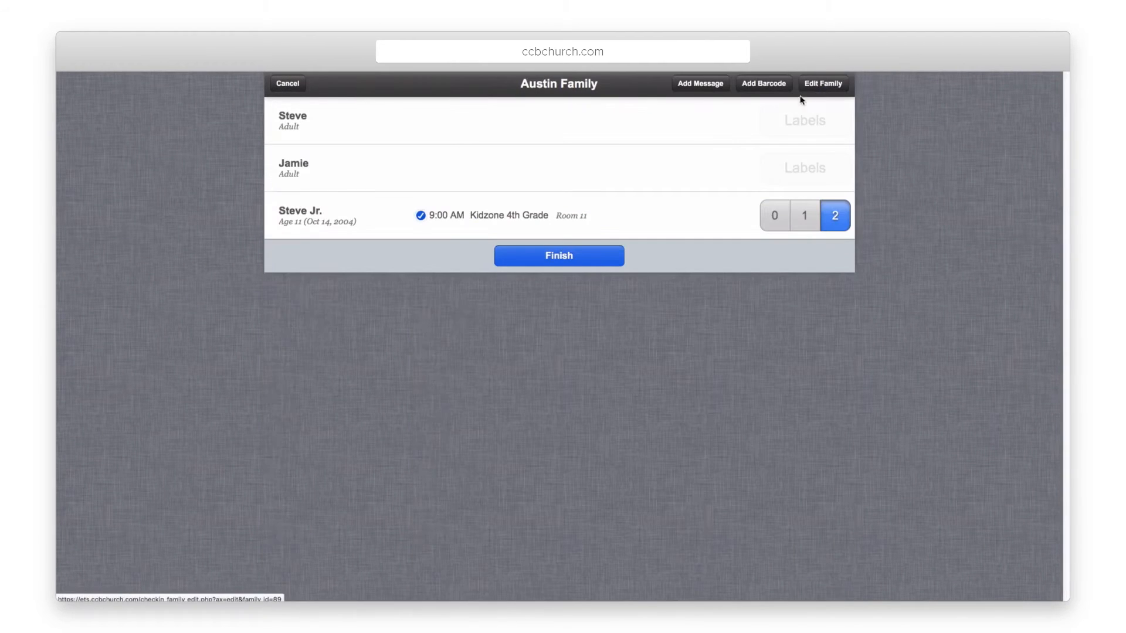
- Open the Austin family's barcode prompt and dismiss it without entering a code
left_click(763, 84)
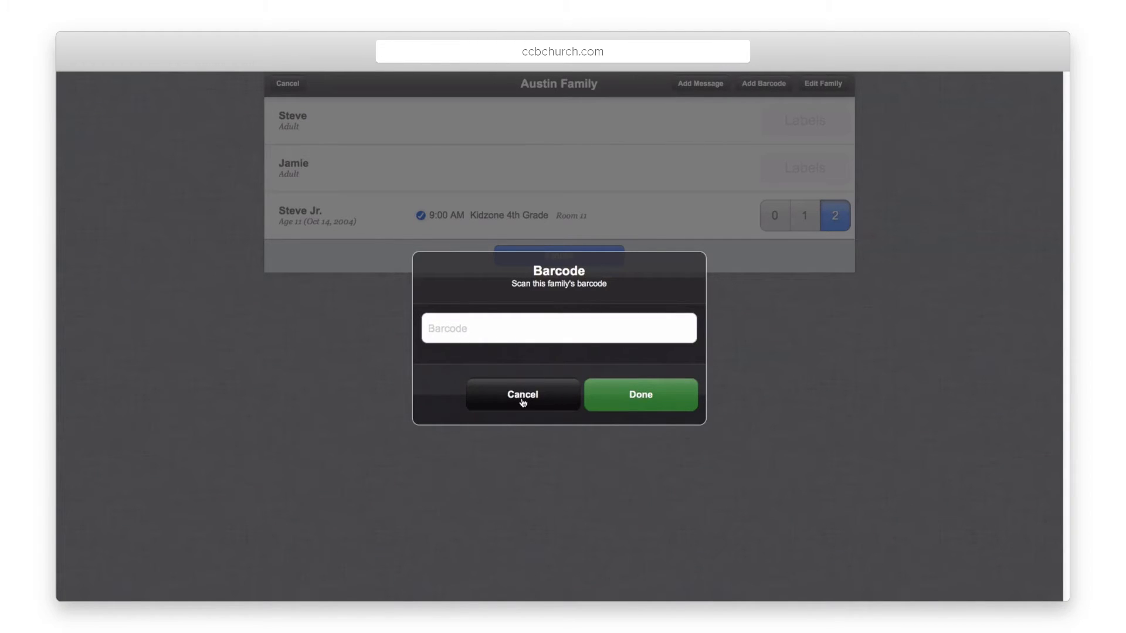
left_click(522, 394)
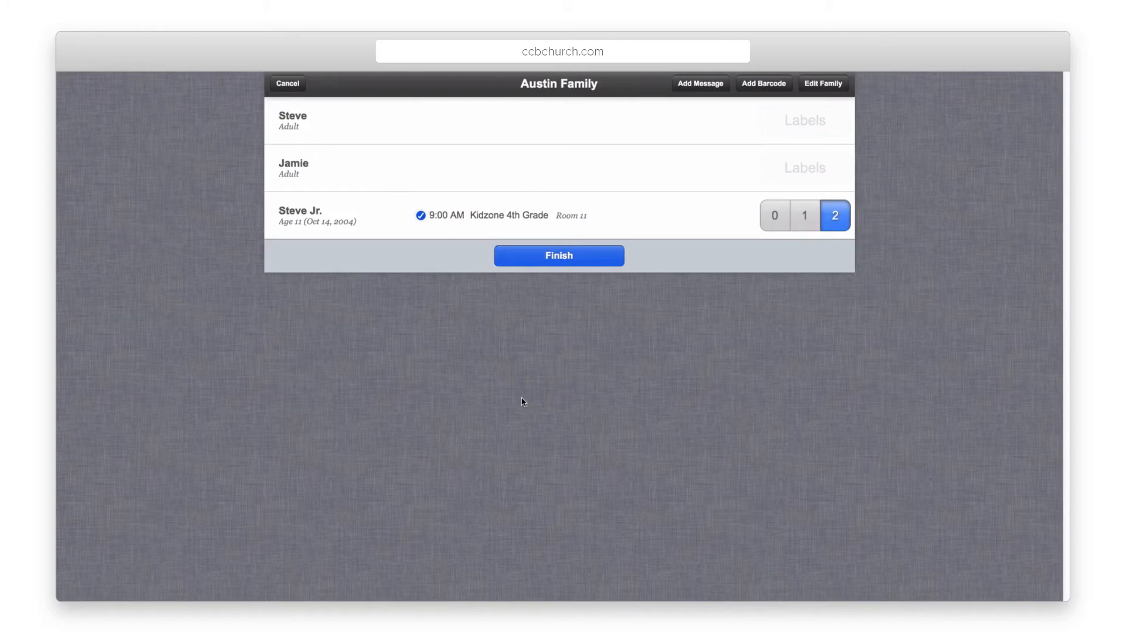
mouse_move(644, 179)
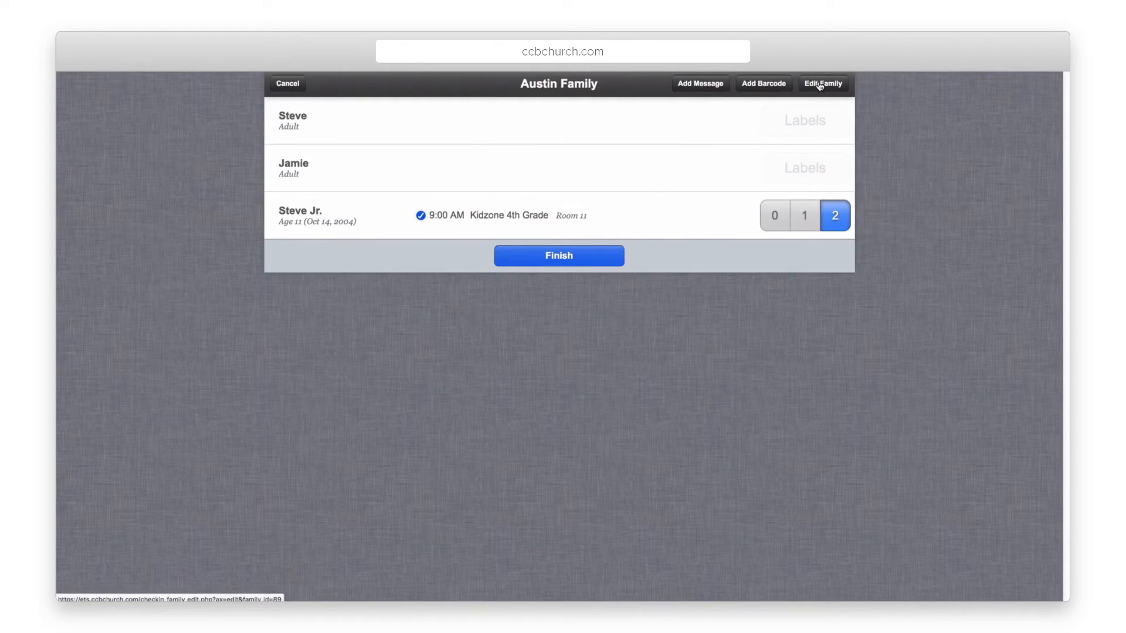
left_click(822, 83)
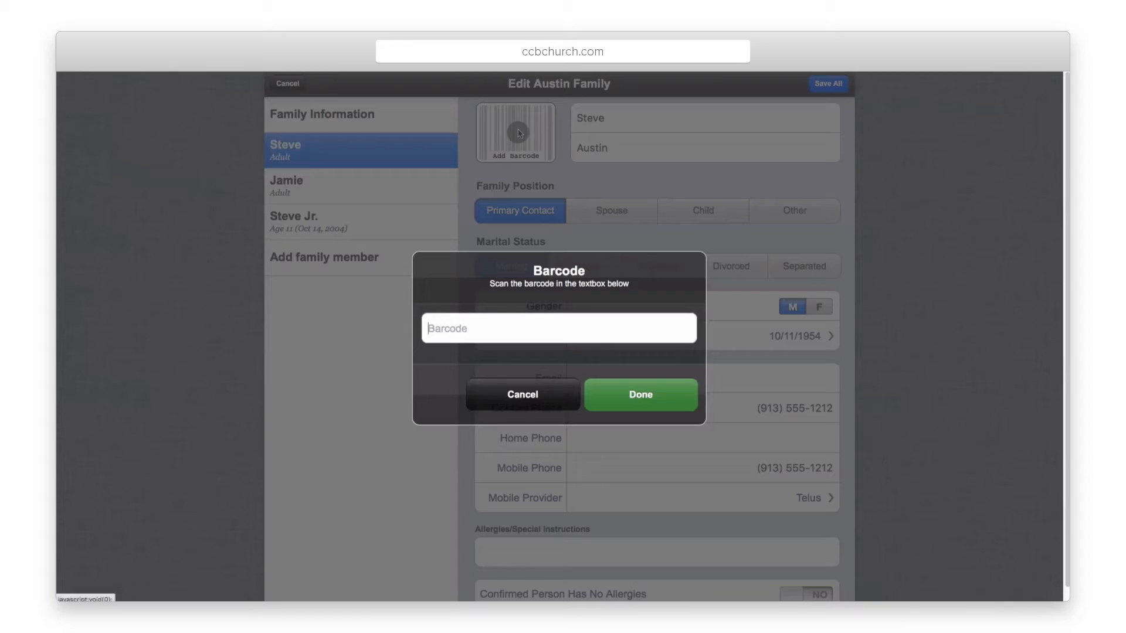
mouse_move(513, 400)
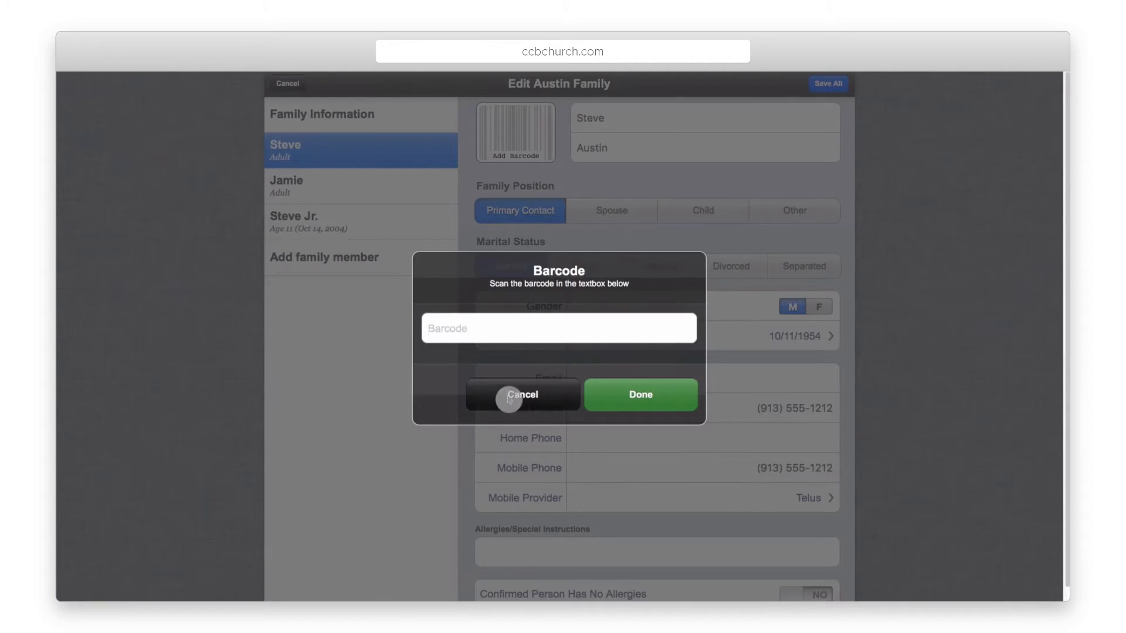
left_click(523, 394)
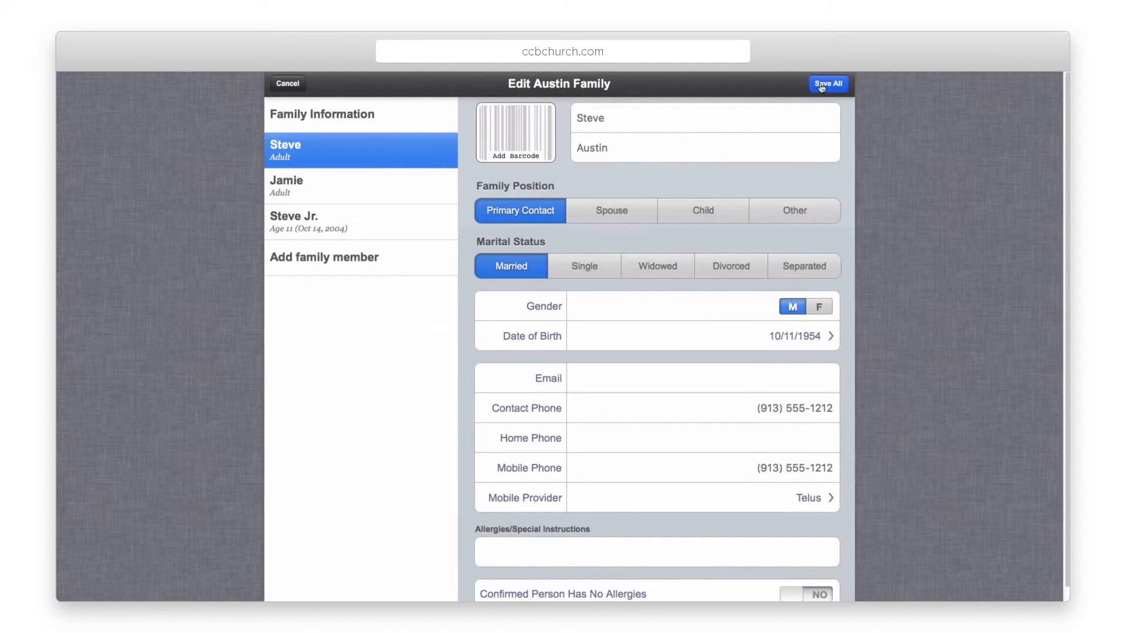
left_click(828, 83)
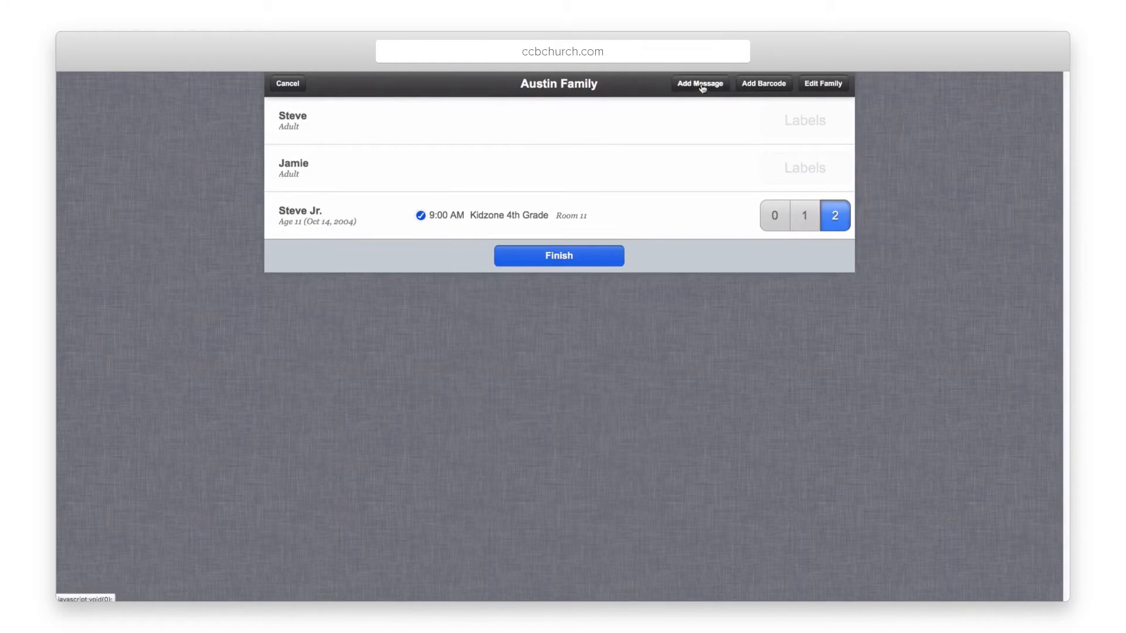
- Save the family message 'Needs a para' for the Austin family
left_click(698, 83)
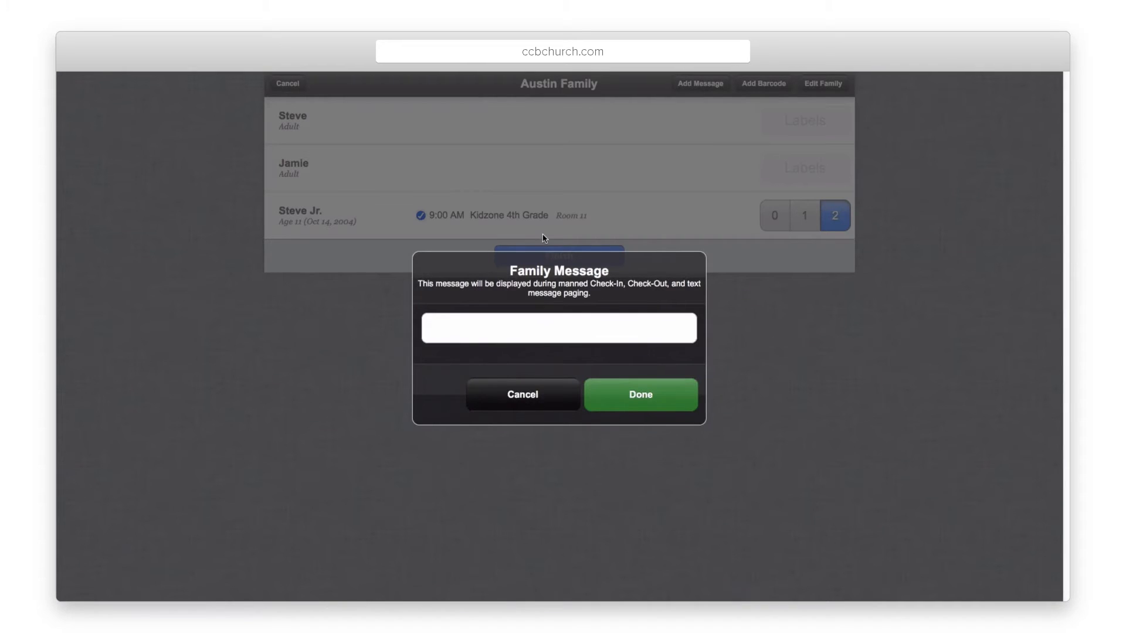
type("Needs")
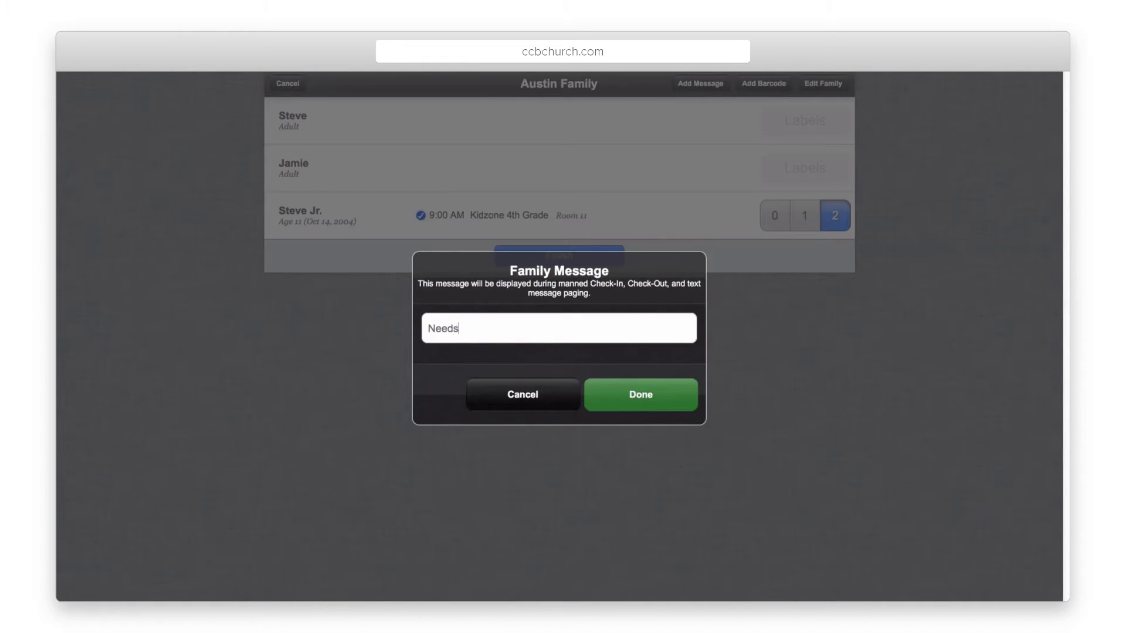
type("a para")
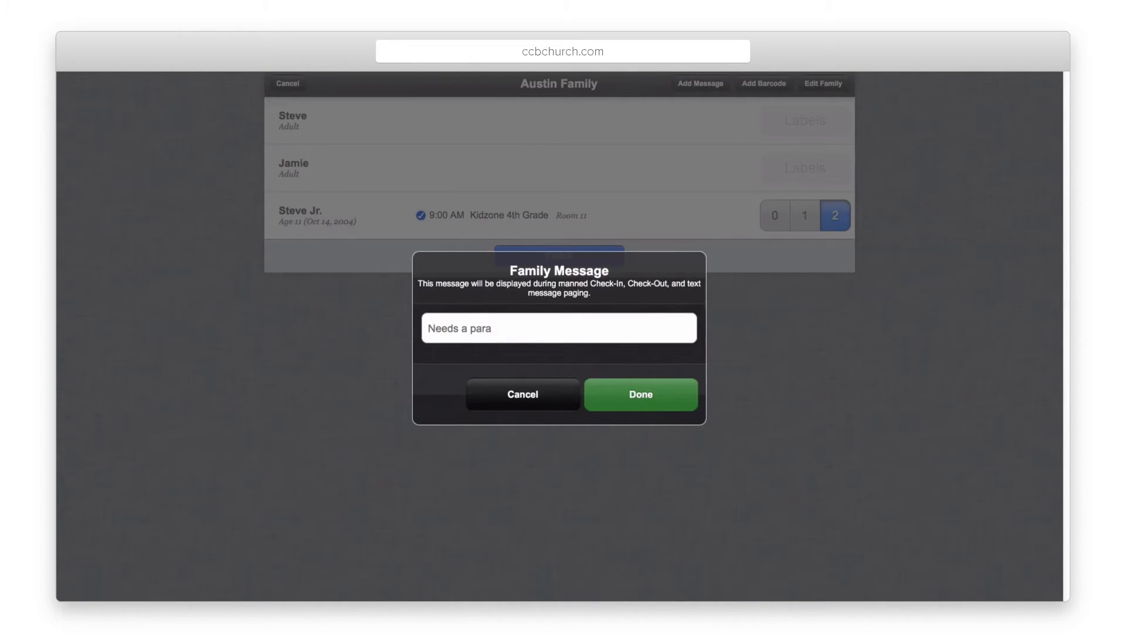
left_click(639, 394)
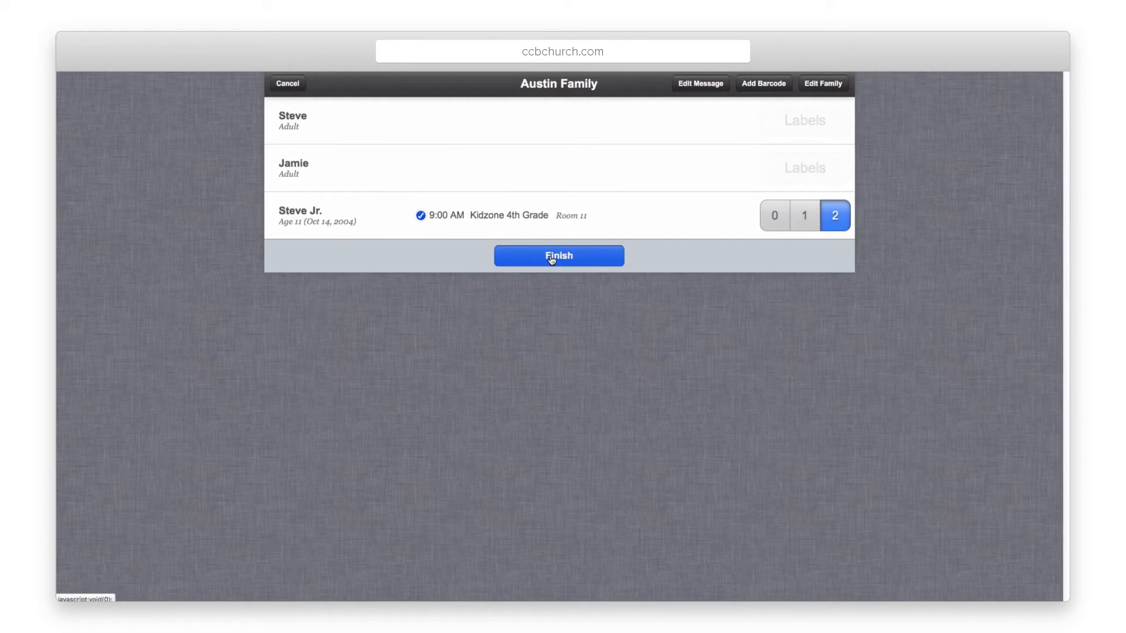
- Finish check-in with 'Grandma' as the contact and print Steve Jr.'s labels
left_click(558, 255)
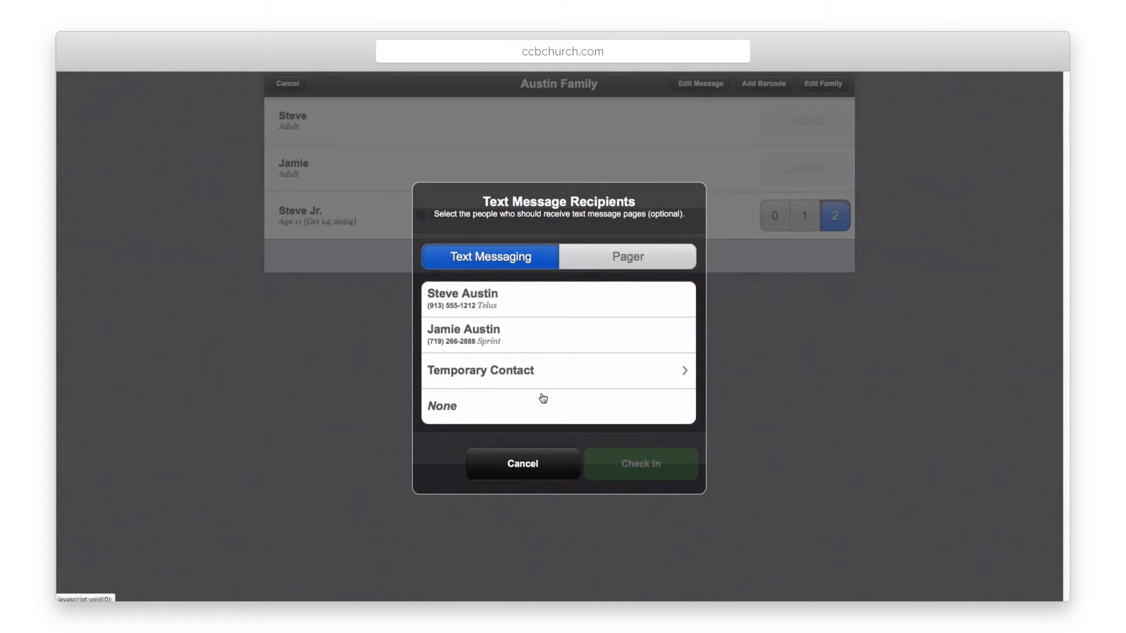
mouse_move(534, 386)
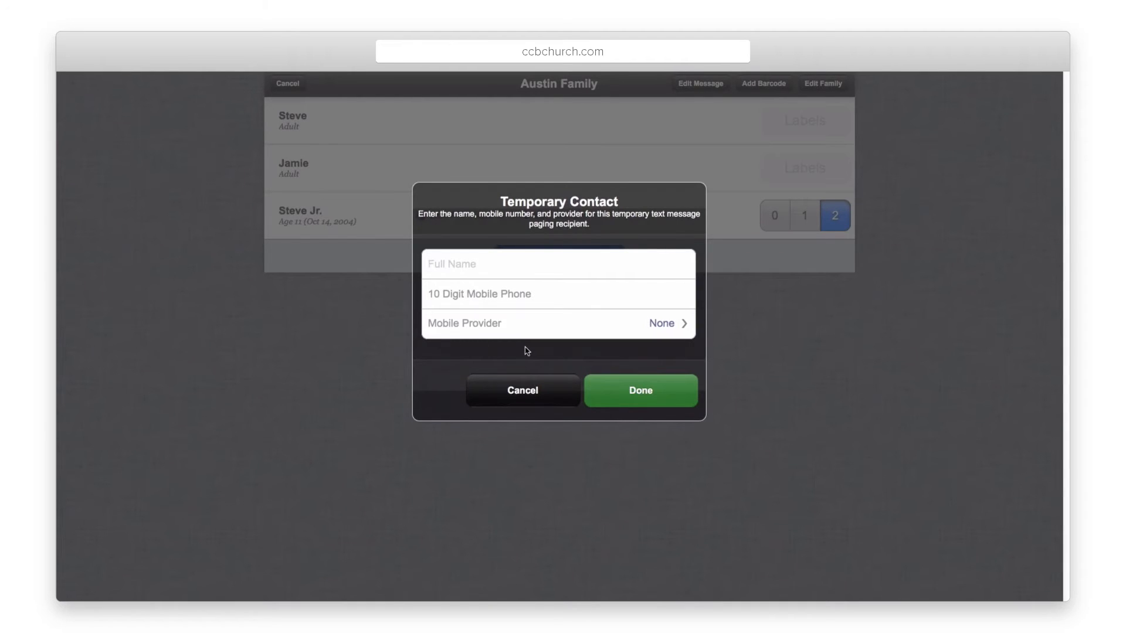
type("Grandma")
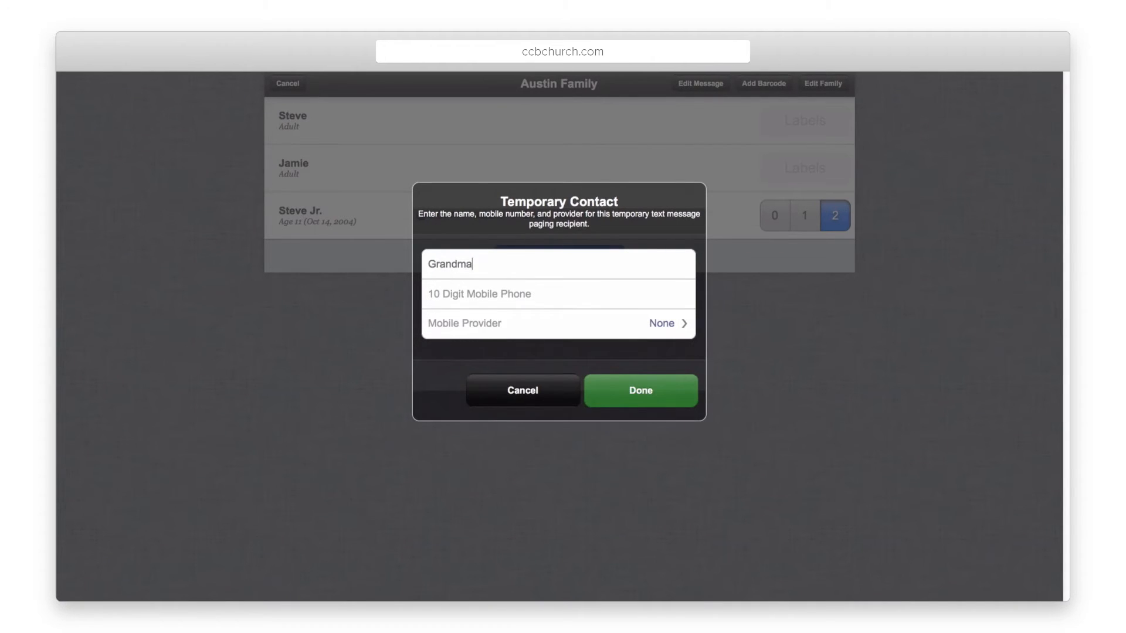
left_click(639, 390)
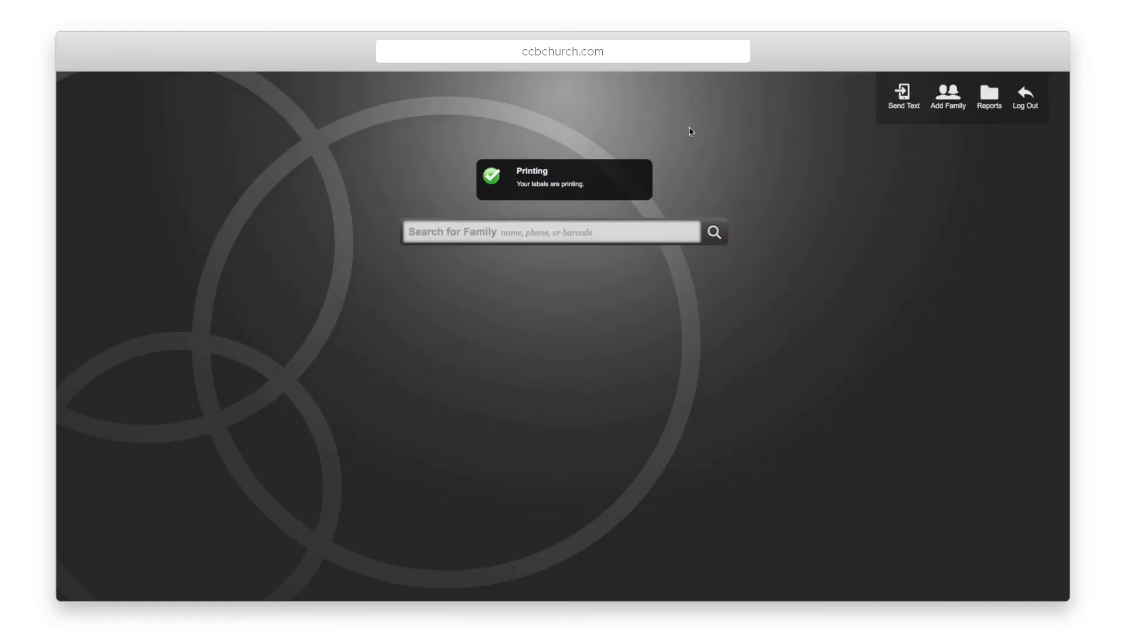
- Find the attendee by searching 'a' and send the prefilled pickup text to the parents
left_click(902, 97)
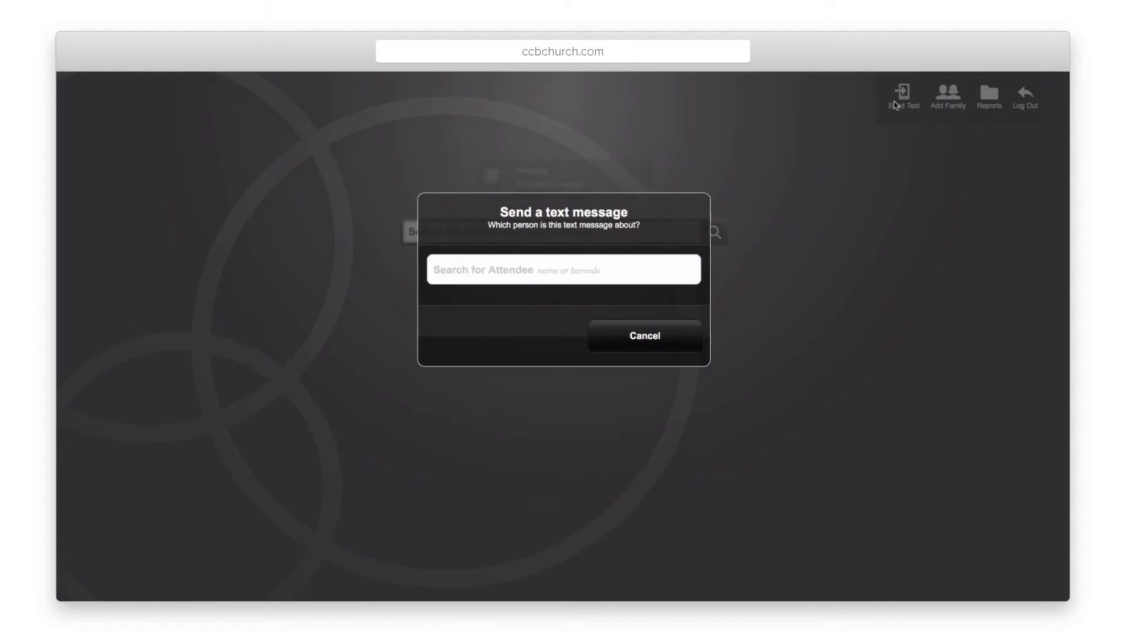
type("a")
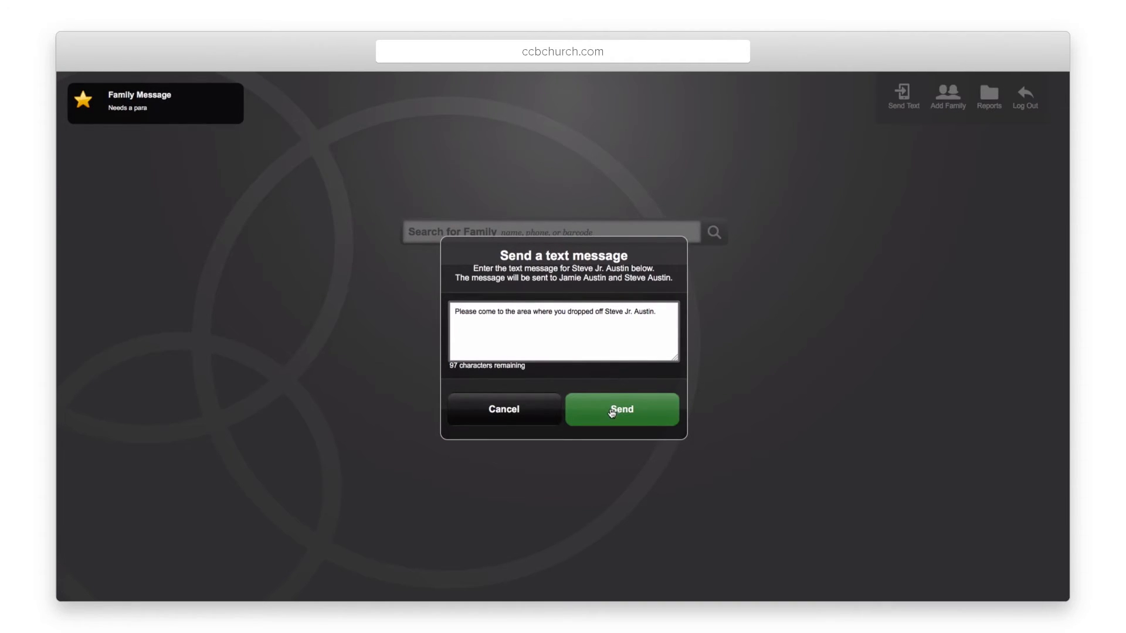
left_click(621, 410)
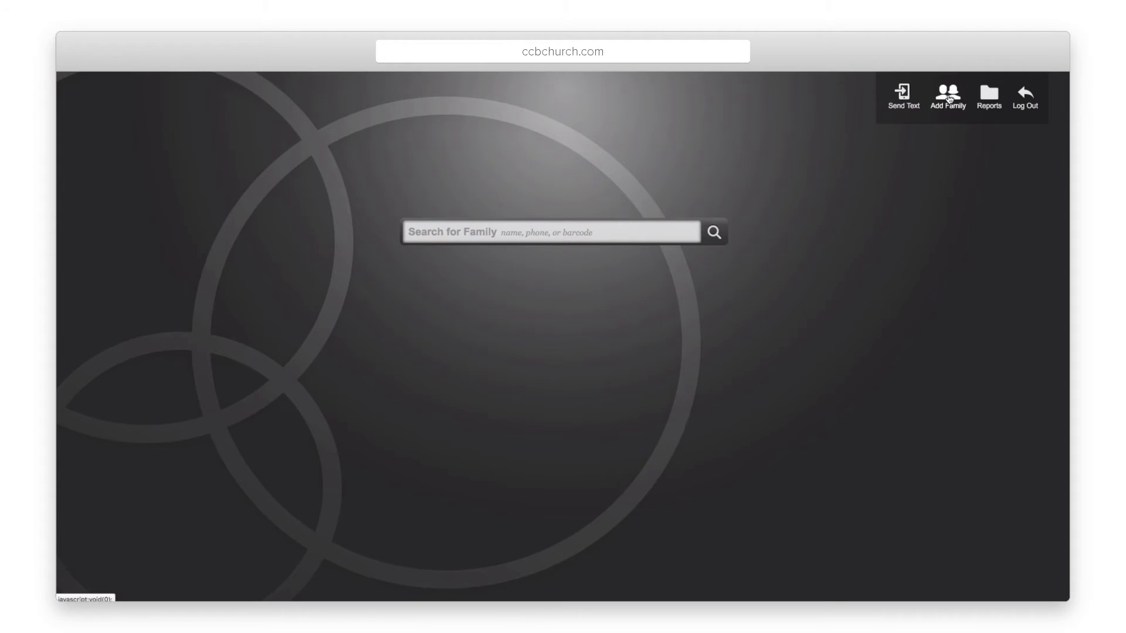
left_click(947, 97)
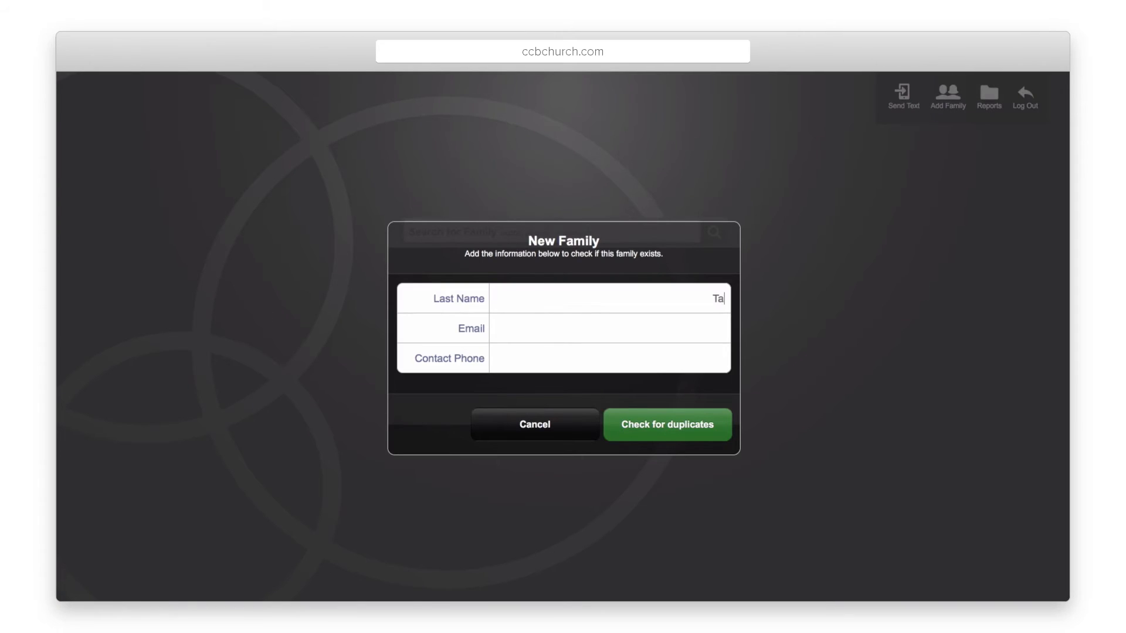
type("my@email.com")
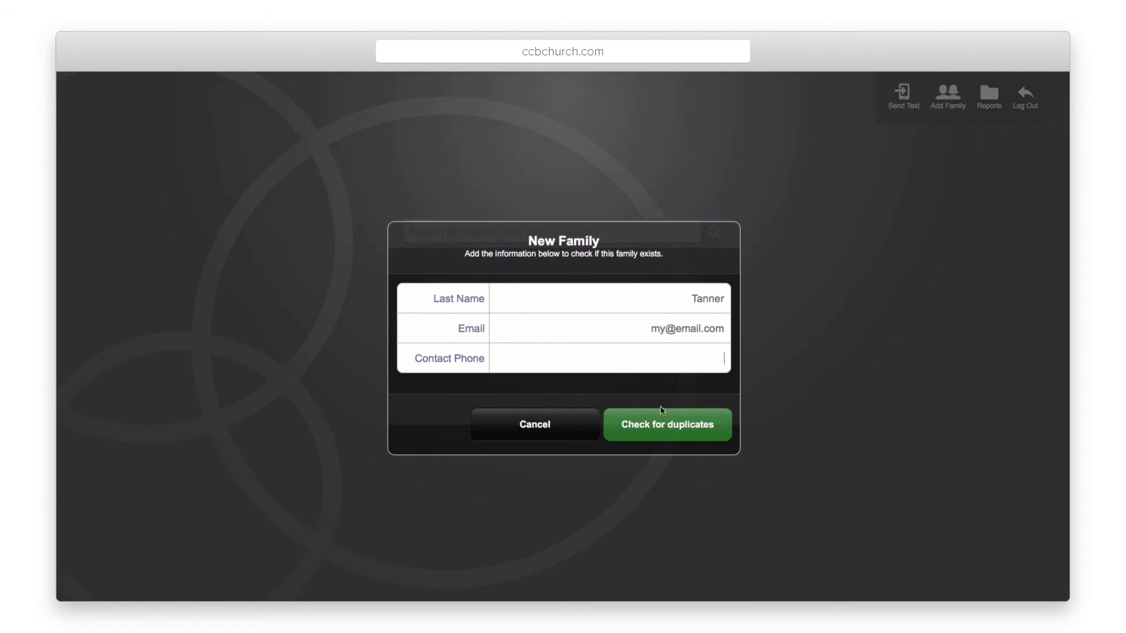
left_click(666, 425)
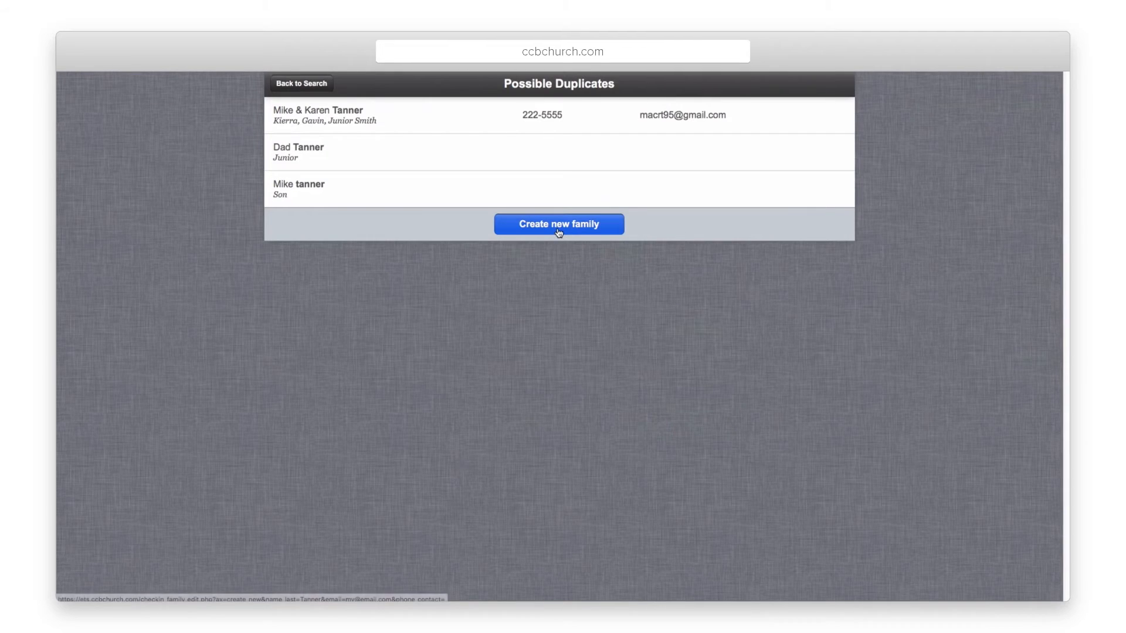
left_click(557, 224)
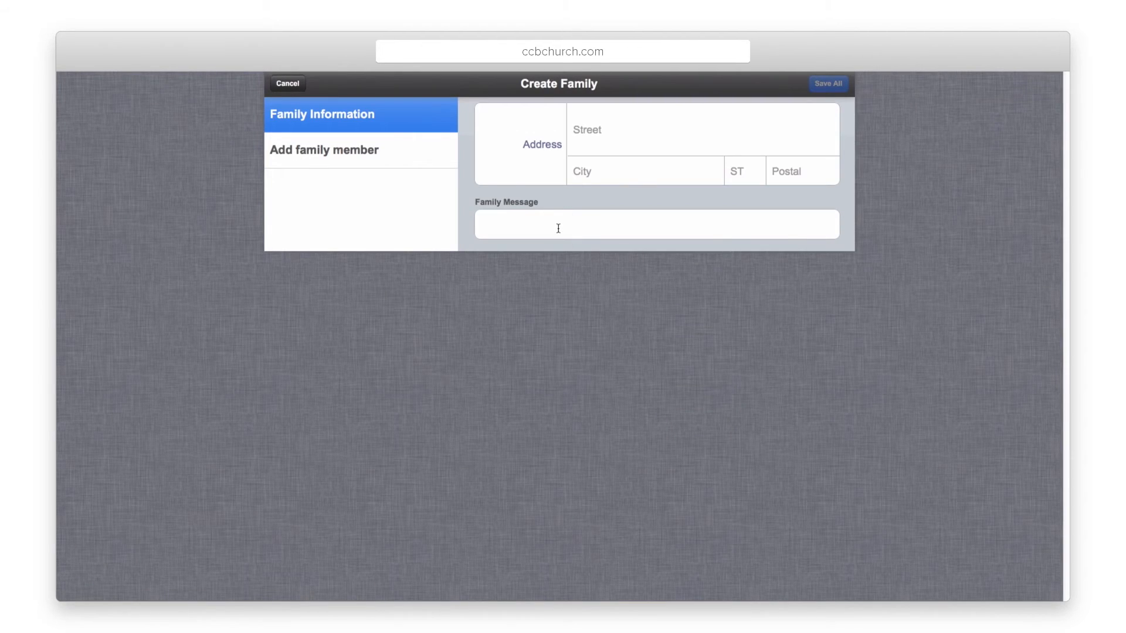
left_click(324, 149)
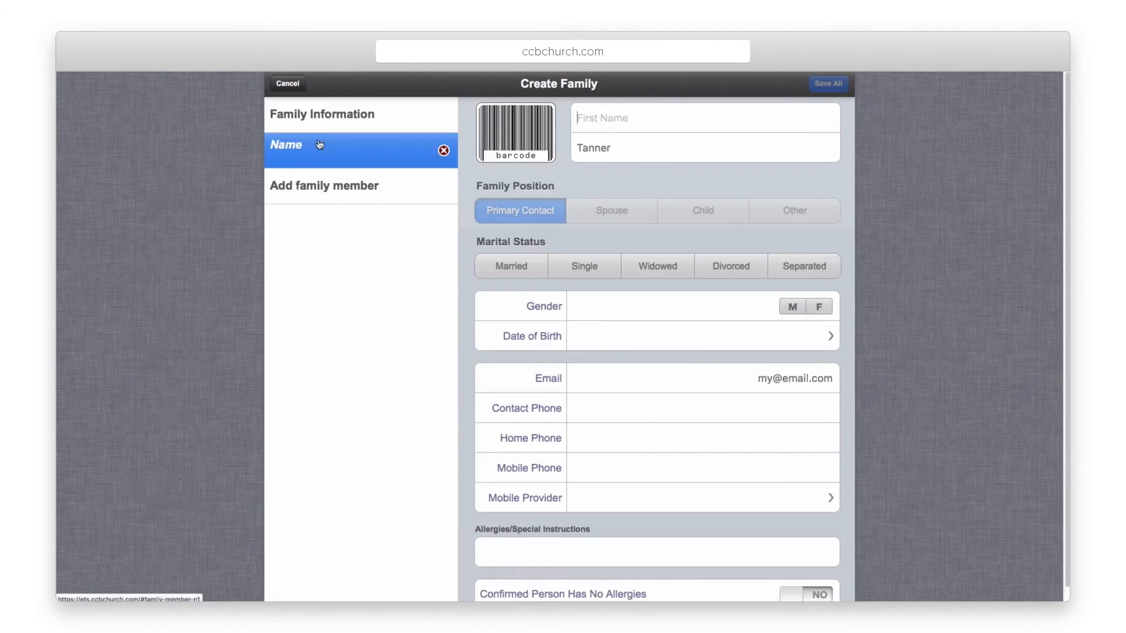
left_click(827, 83)
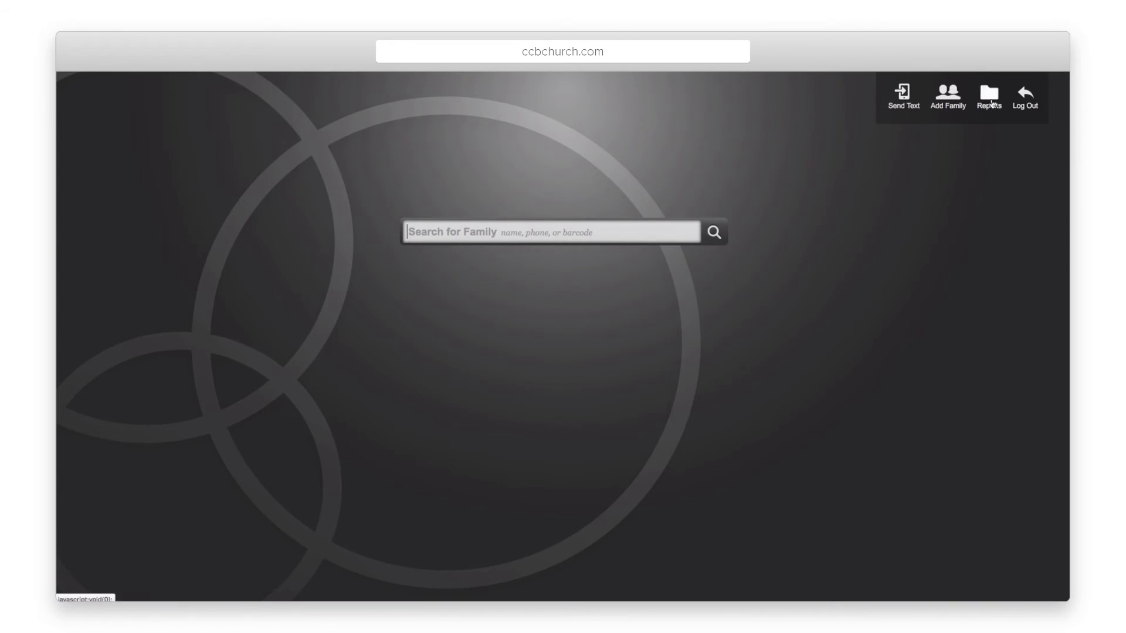
- Open the Check-in Status report, refine it to include all events, then exit
left_click(988, 97)
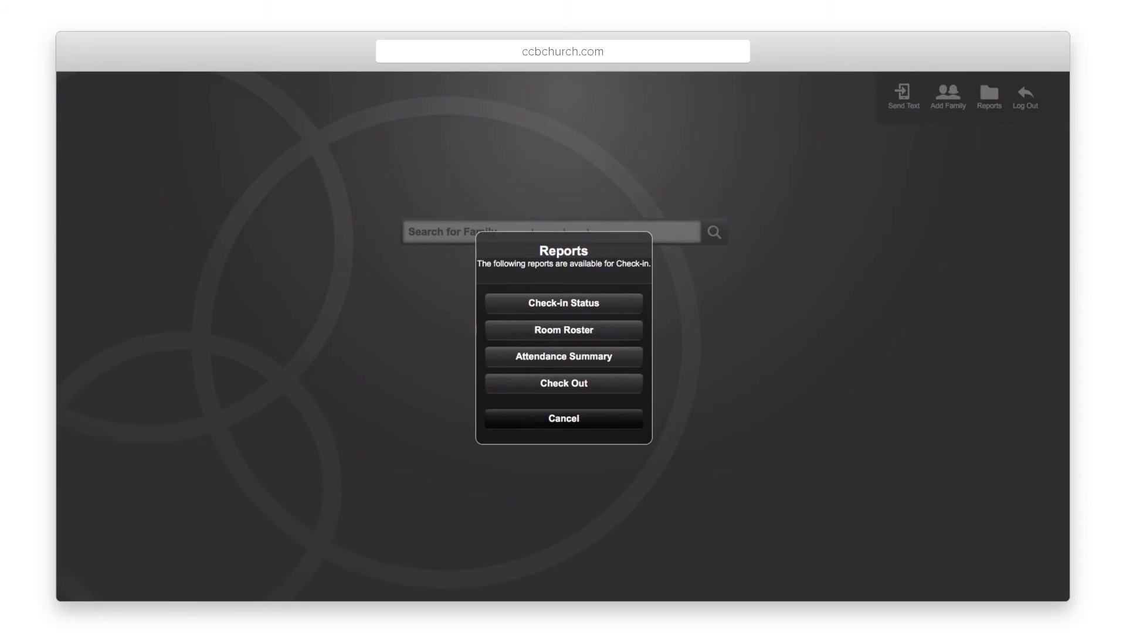
mouse_move(322, 399)
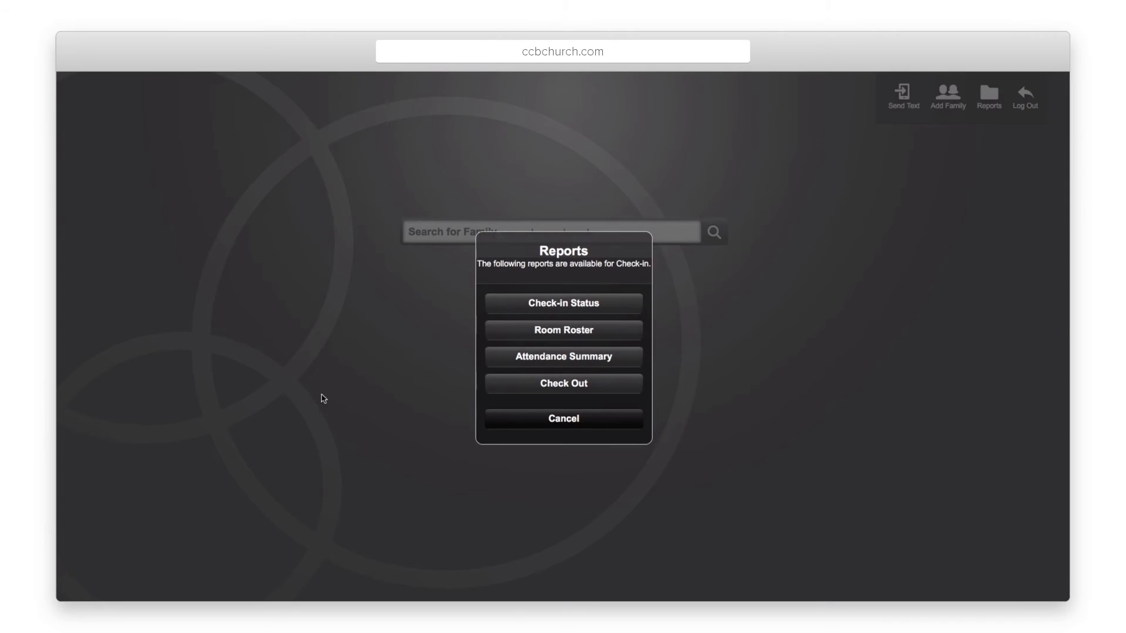
mouse_move(501, 377)
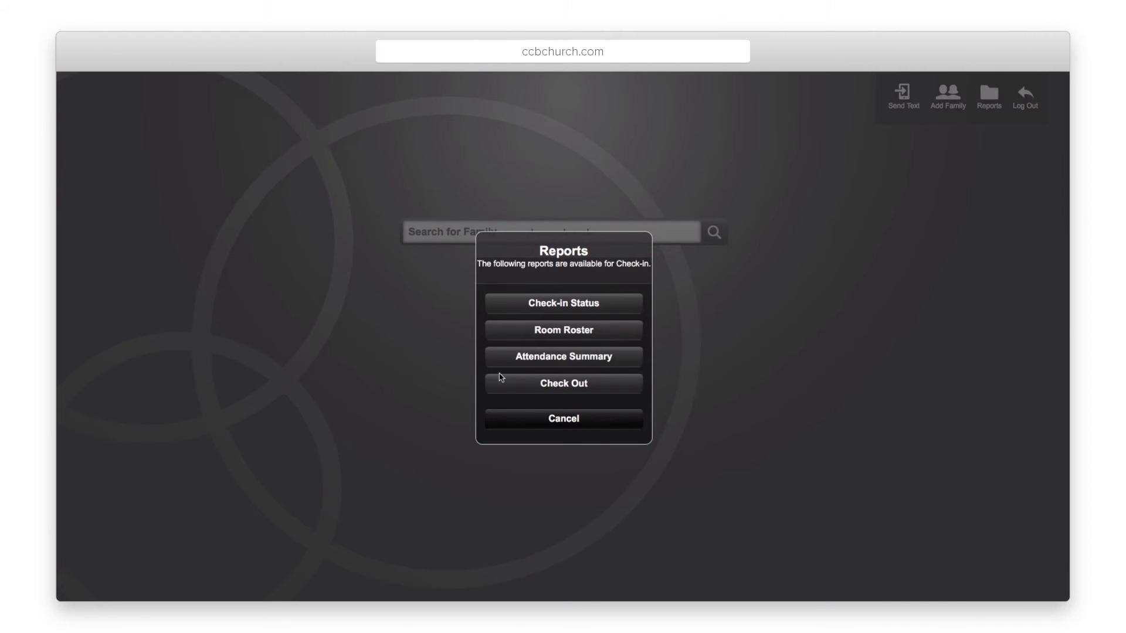
left_click(563, 303)
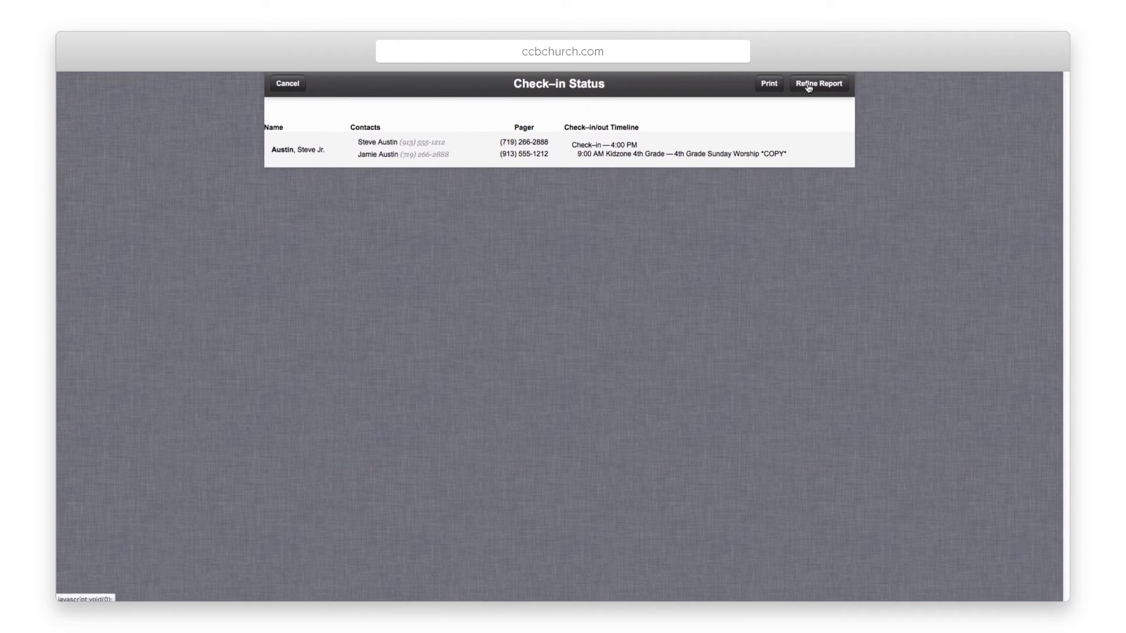
left_click(818, 84)
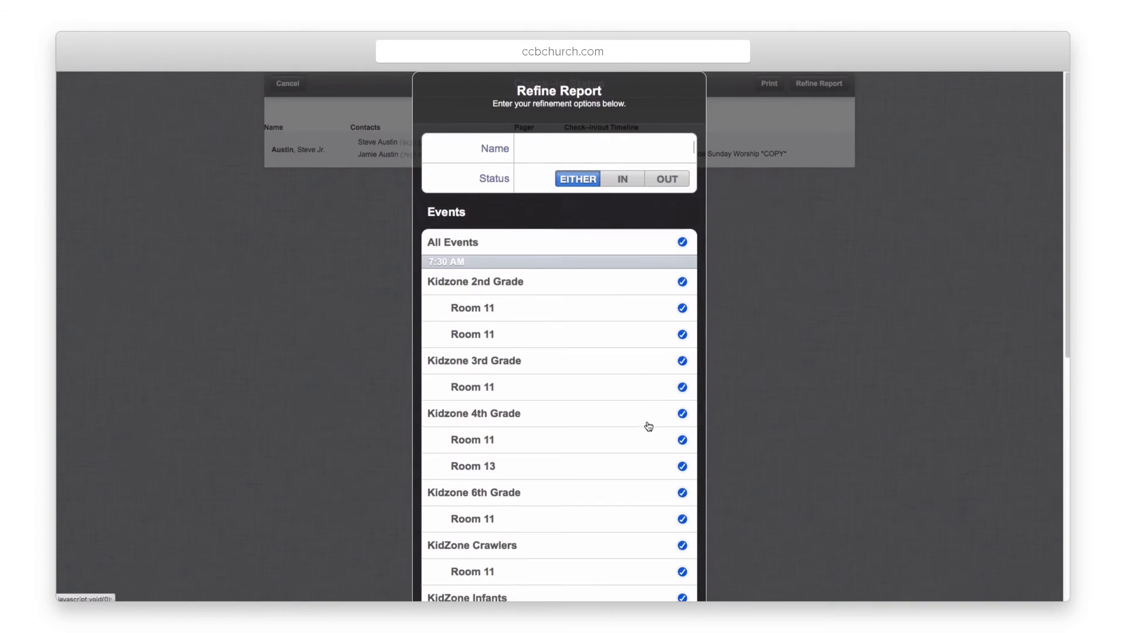
scroll("down", 3)
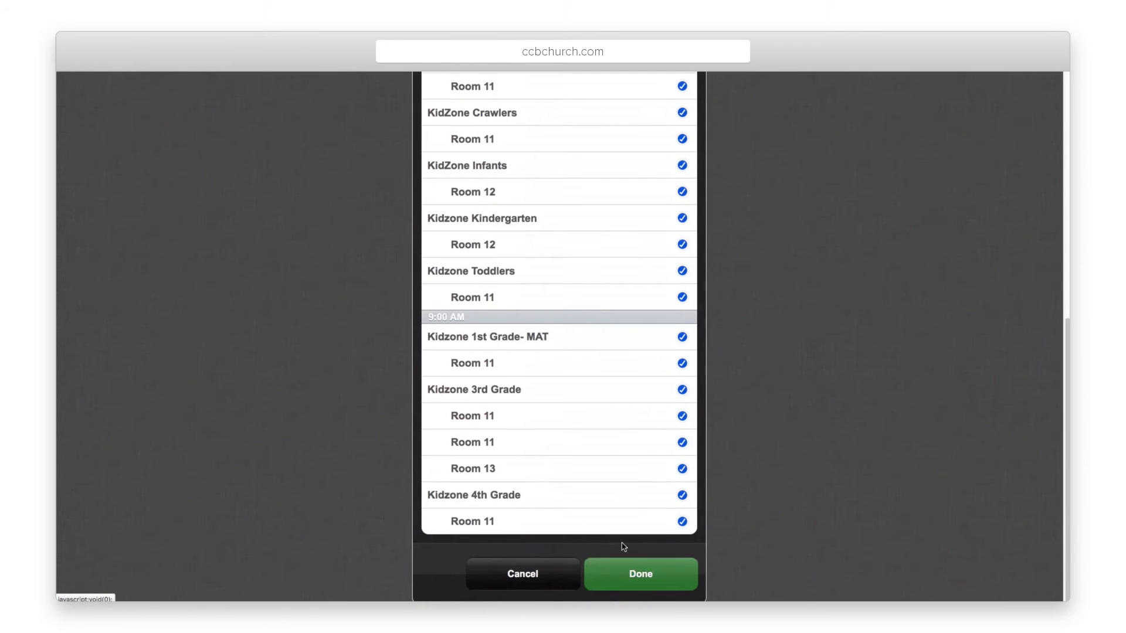
left_click(639, 574)
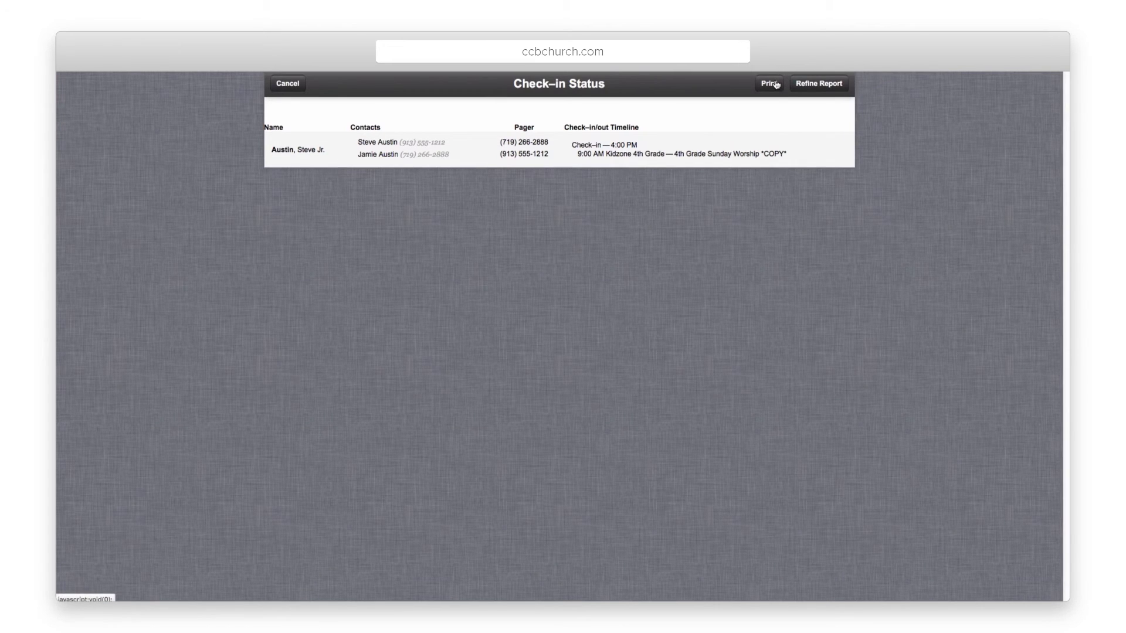
mouse_move(743, 115)
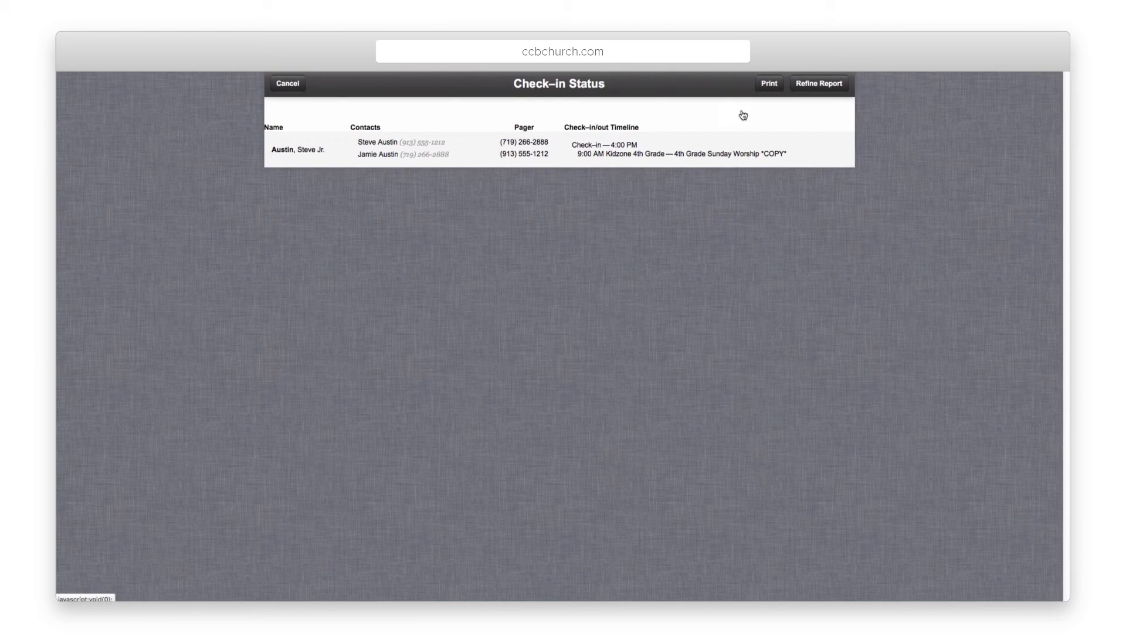
left_click(288, 83)
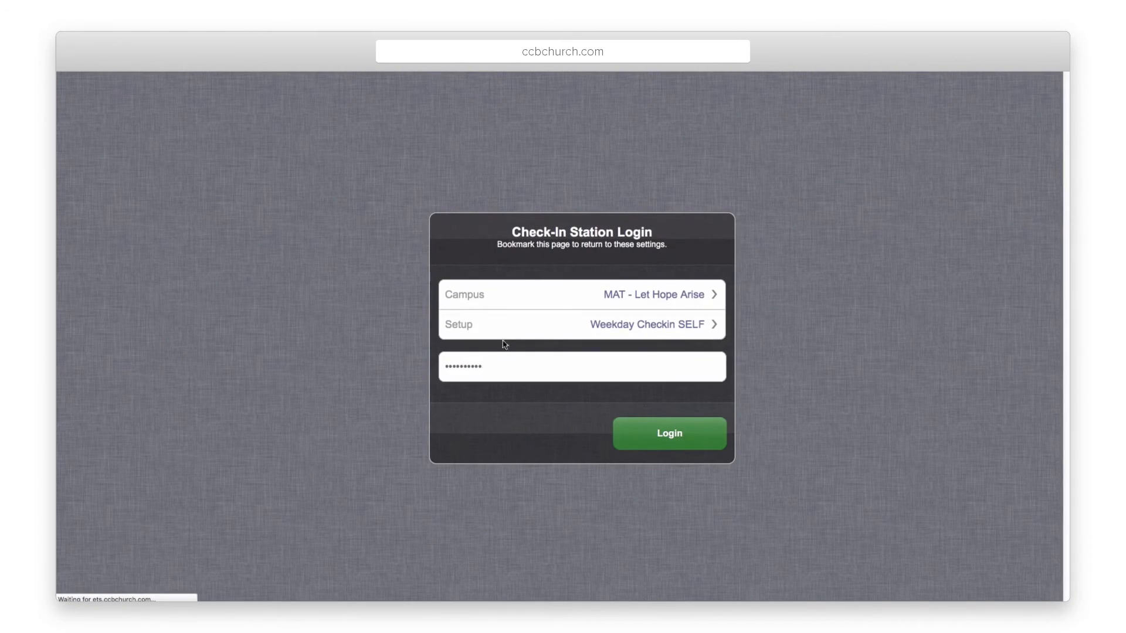
- Log into the self check-in station and find the Tanner family by phone and last name
left_click(668, 433)
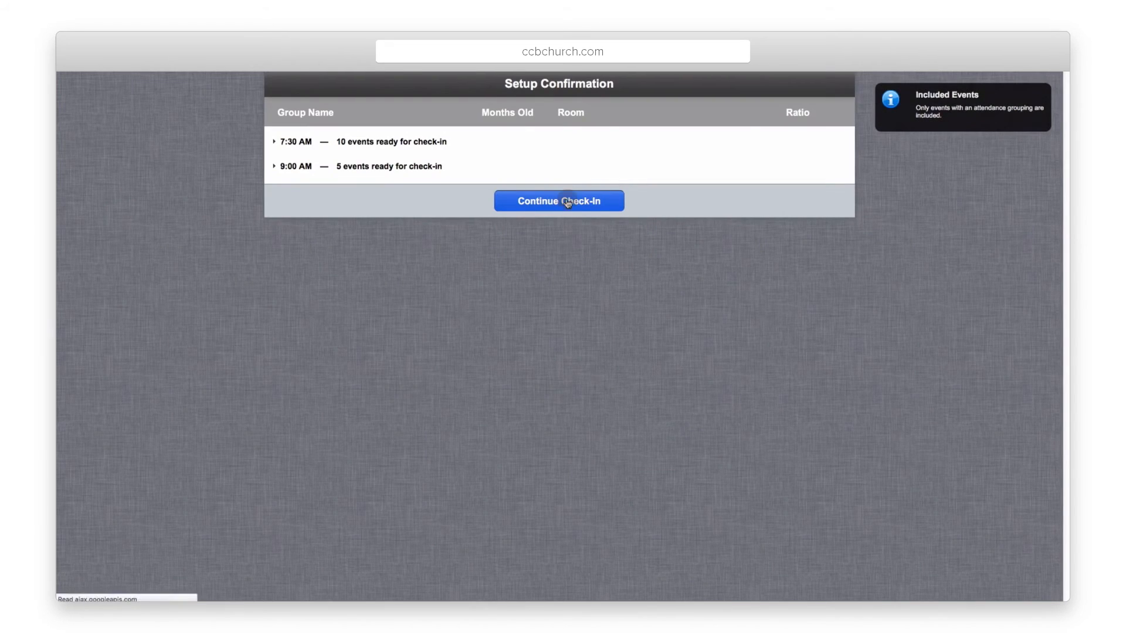
left_click(558, 201)
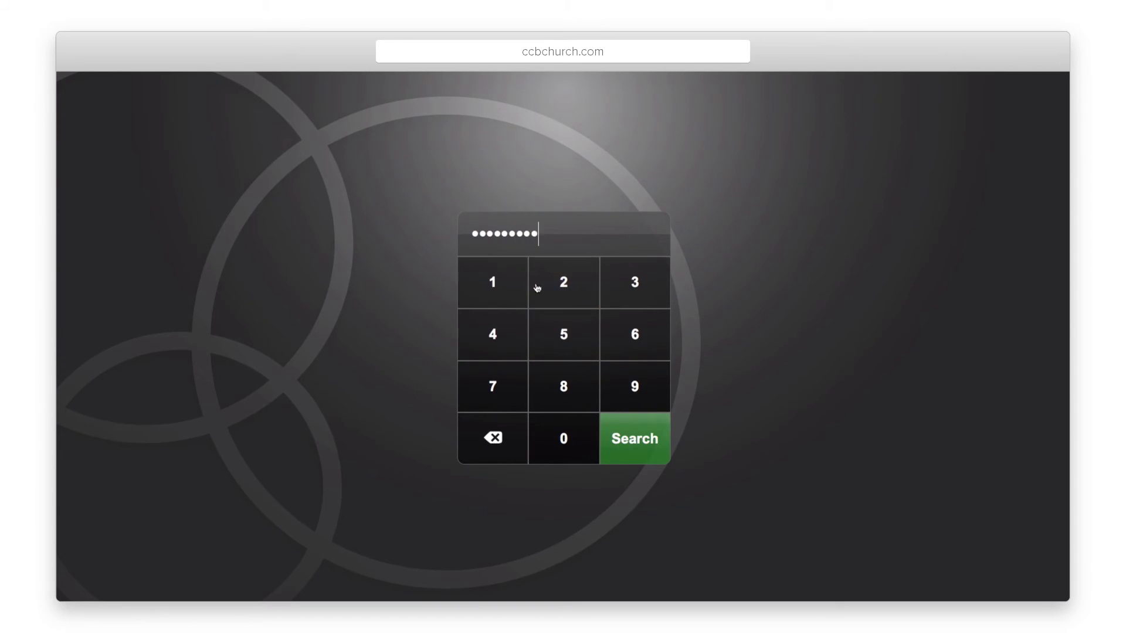
left_click(634, 439)
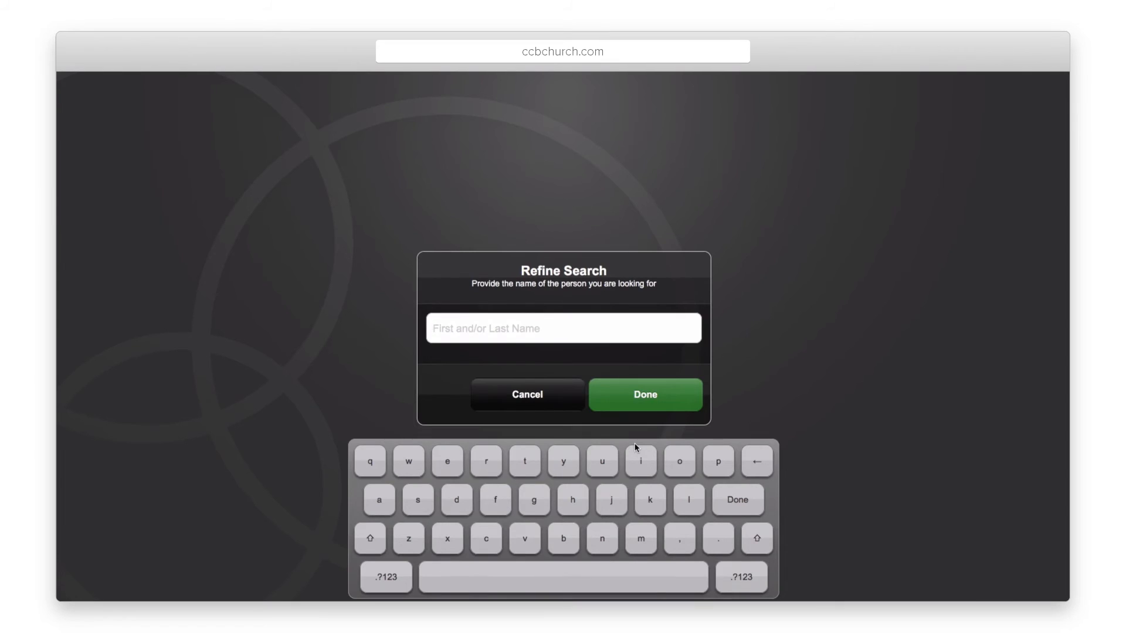
type("Tanner")
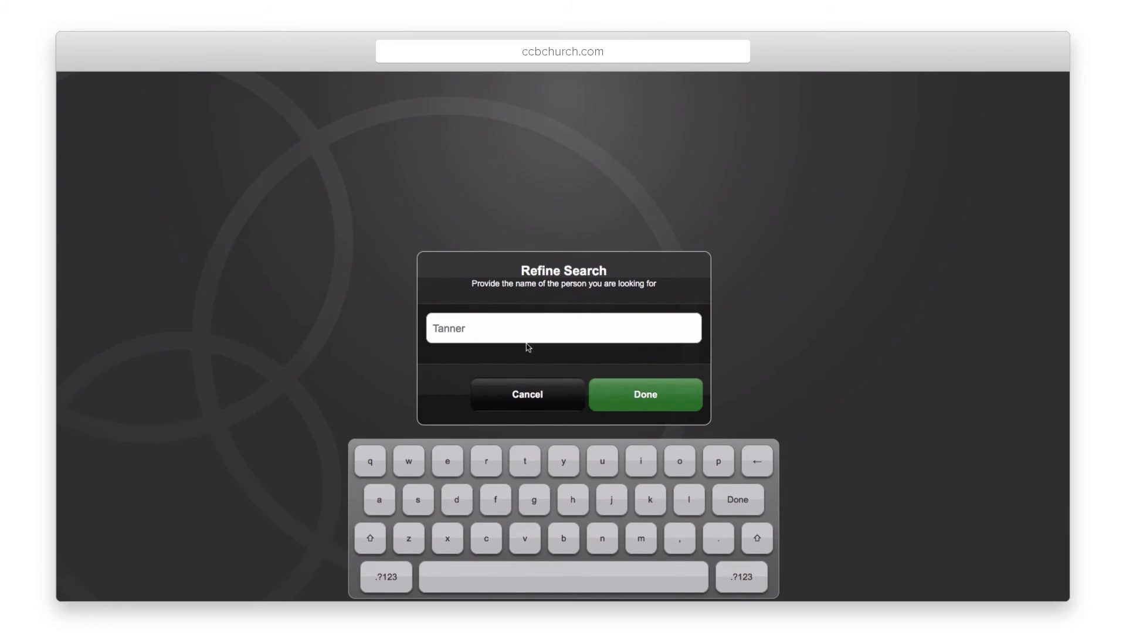
left_click(643, 394)
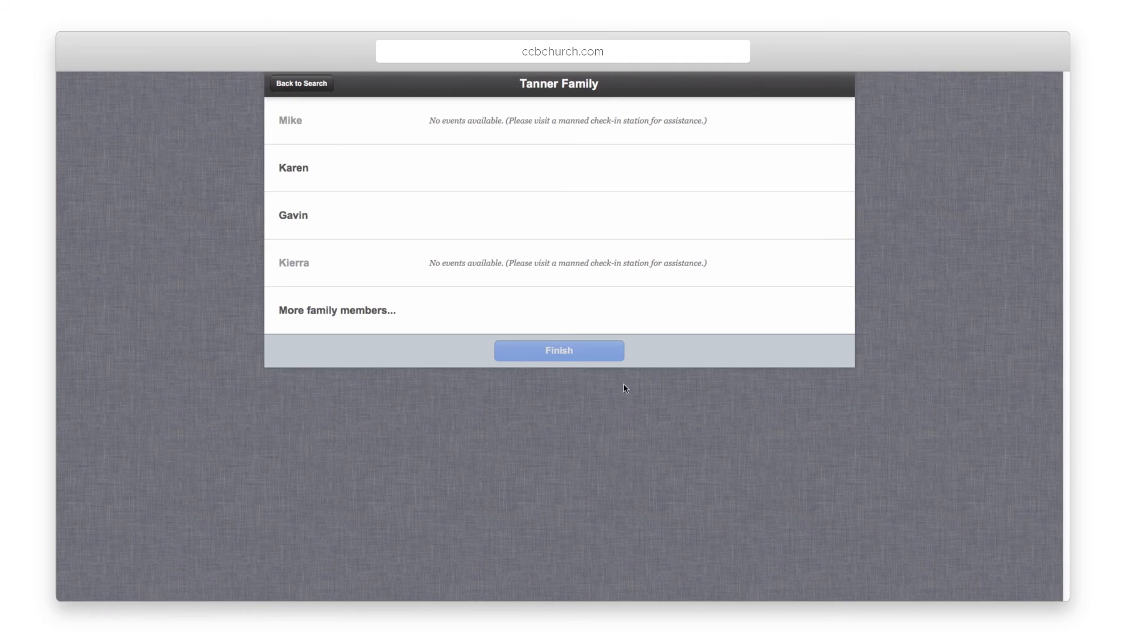
mouse_move(548, 326)
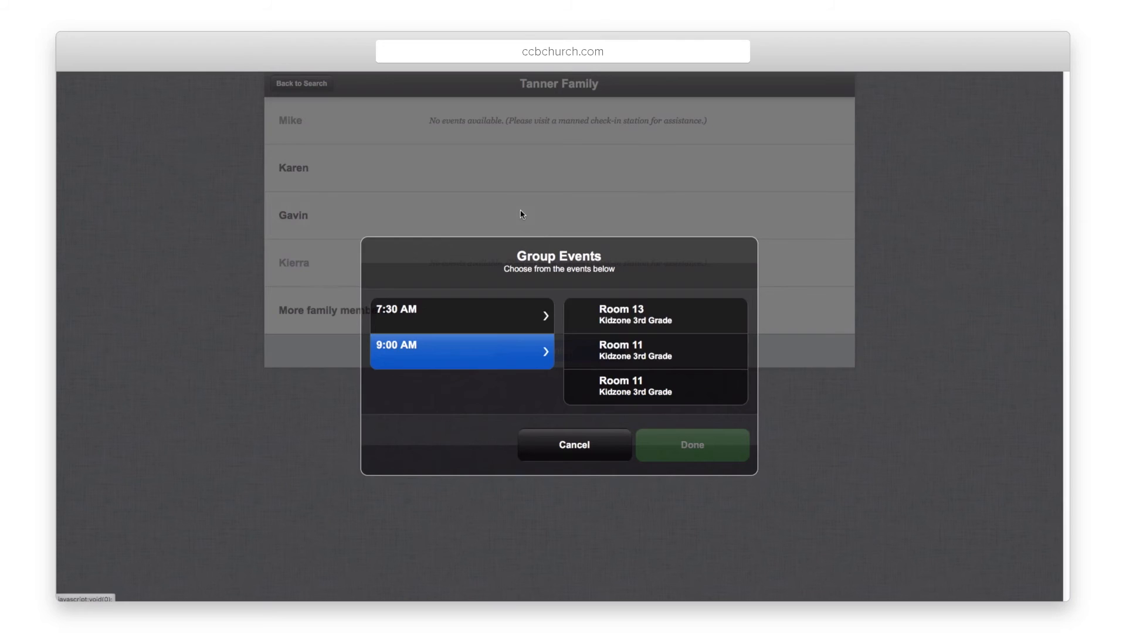
- Check Gavin into Kidzone 3rd Grade for 9:00 AM Room 13 and 7:30 AM Room 11
left_click(692, 445)
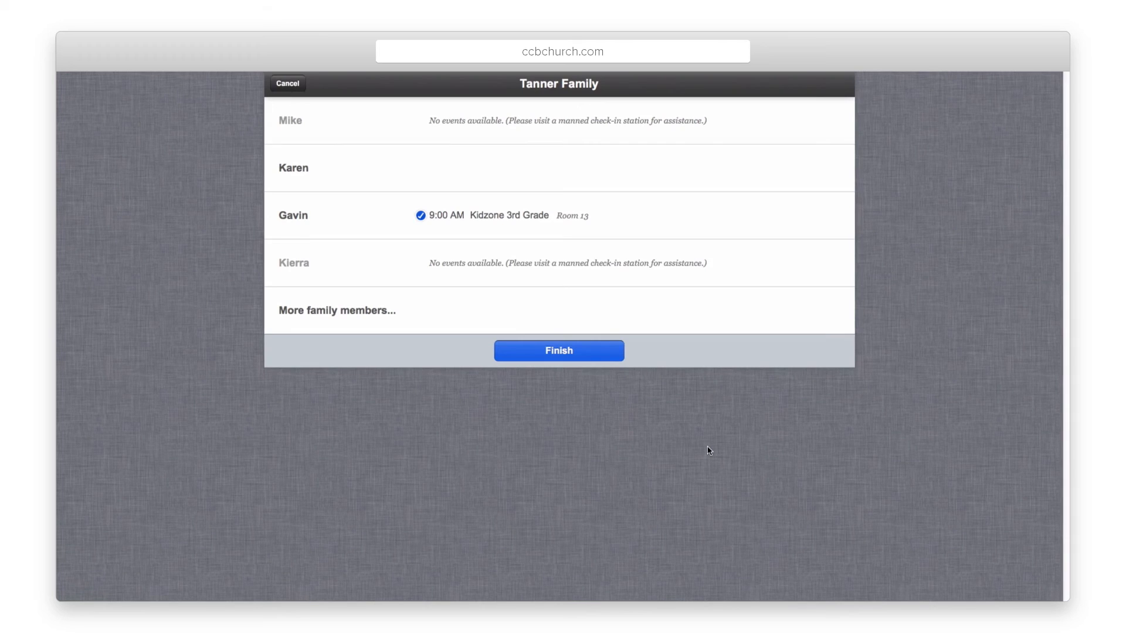
left_click(509, 216)
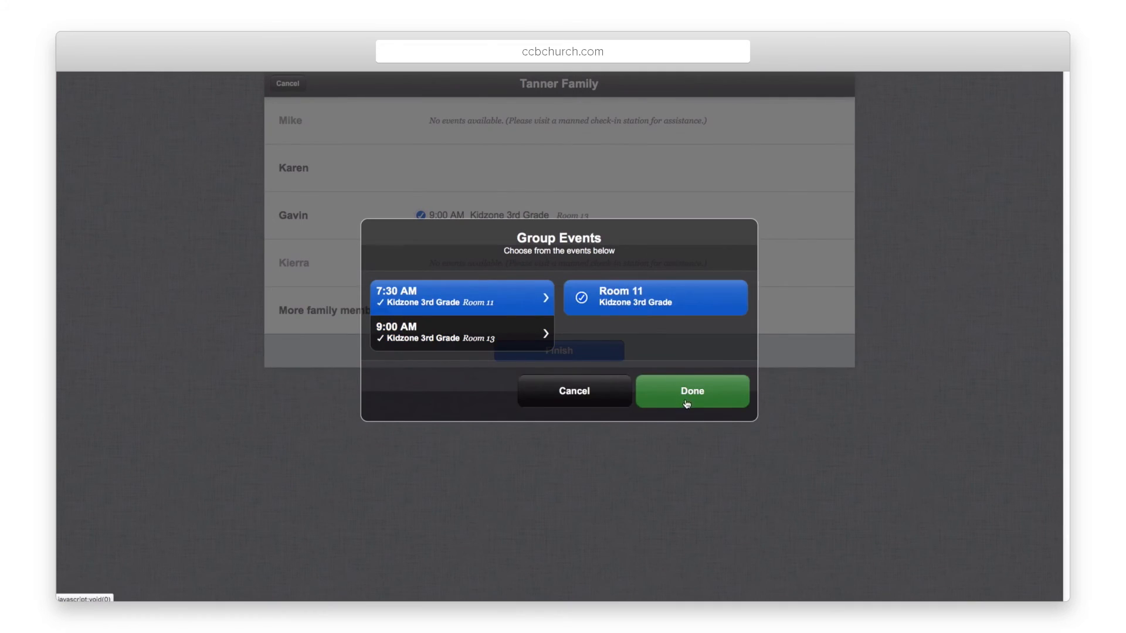
left_click(691, 391)
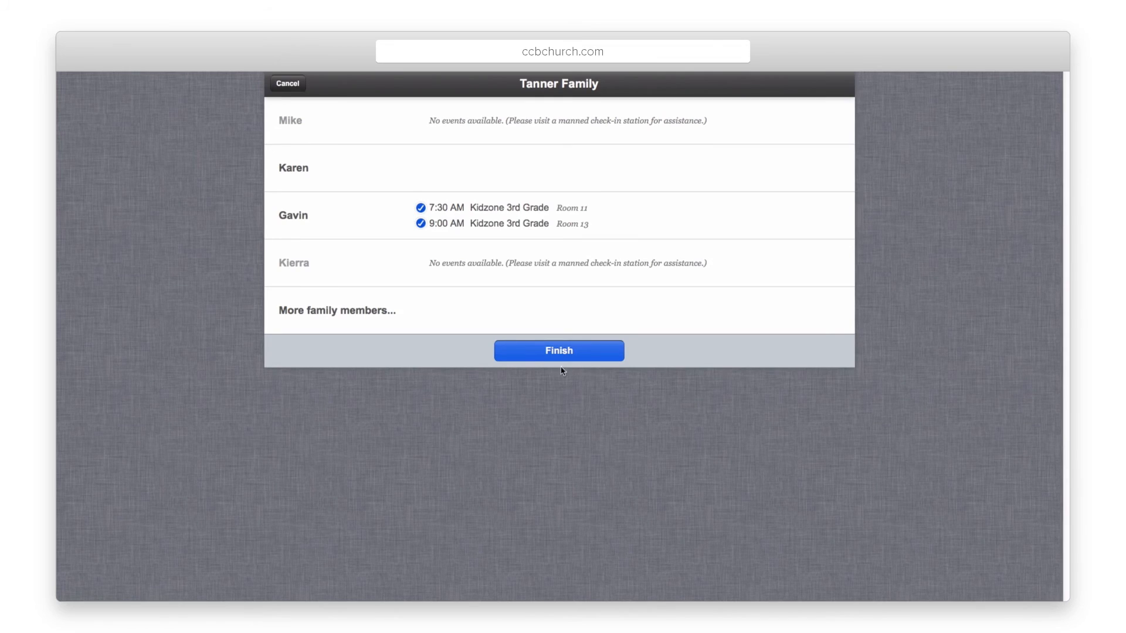
left_click(558, 351)
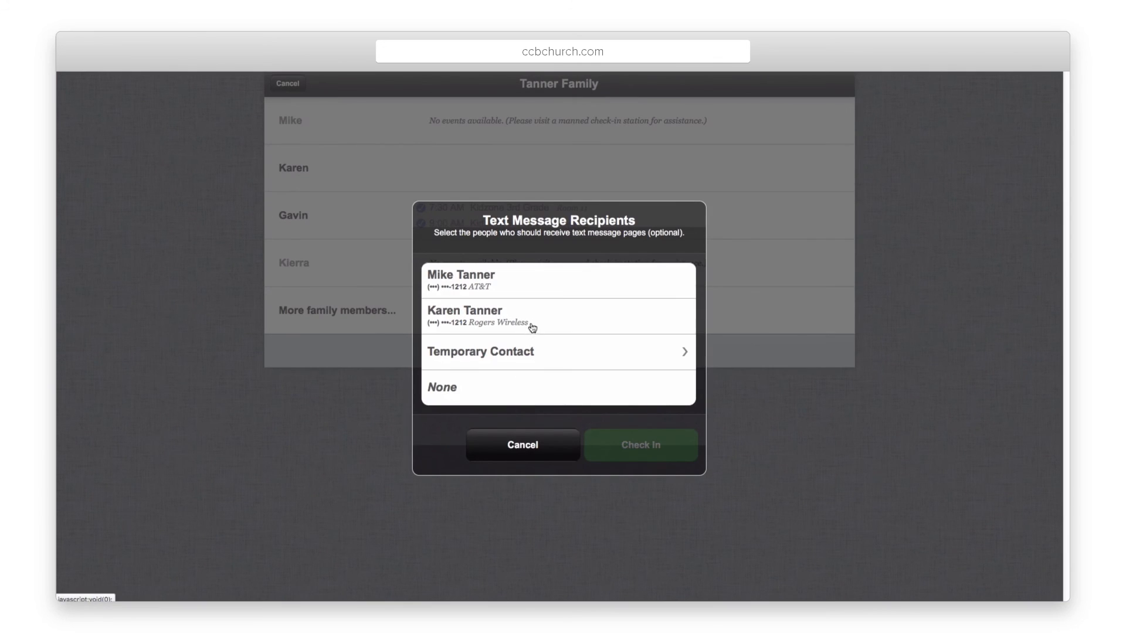
left_click(557, 316)
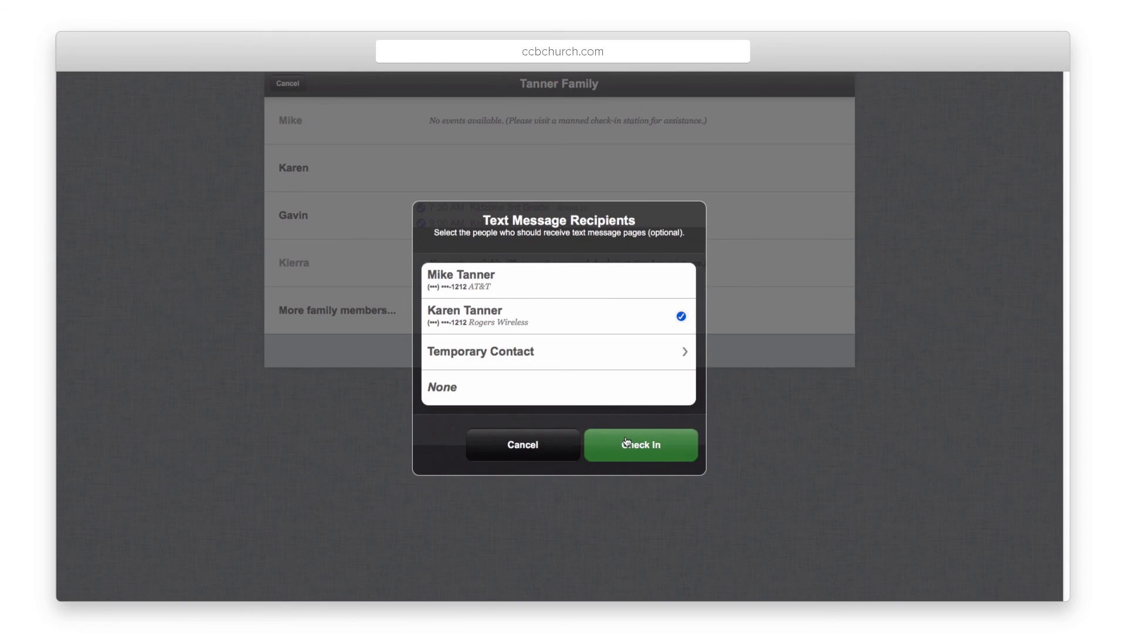
left_click(639, 445)
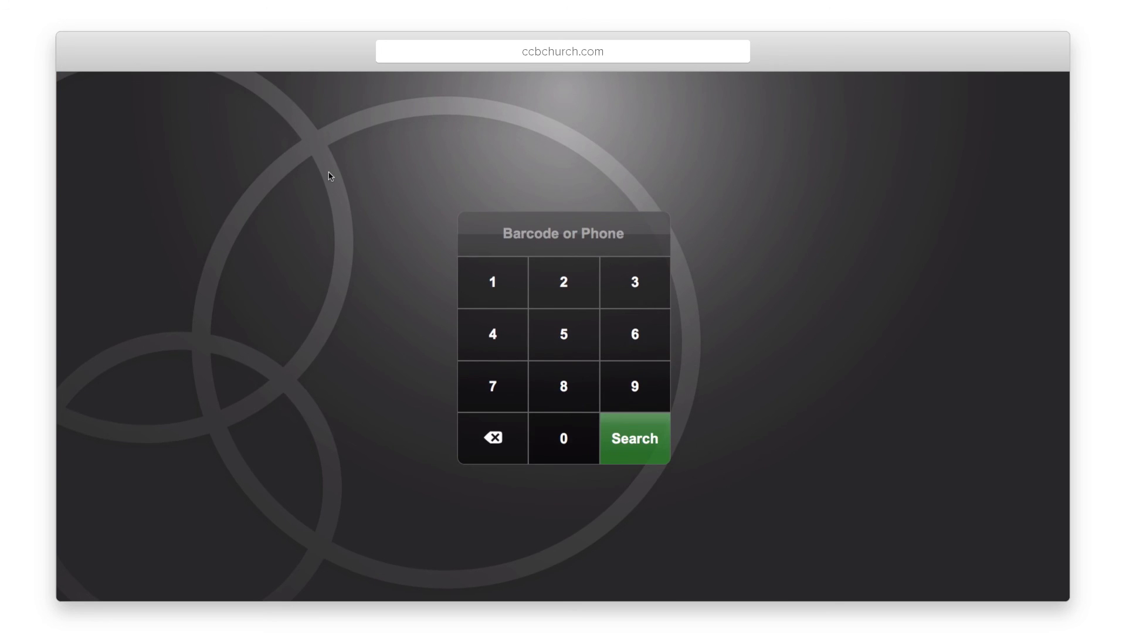
left_click(563, 233)
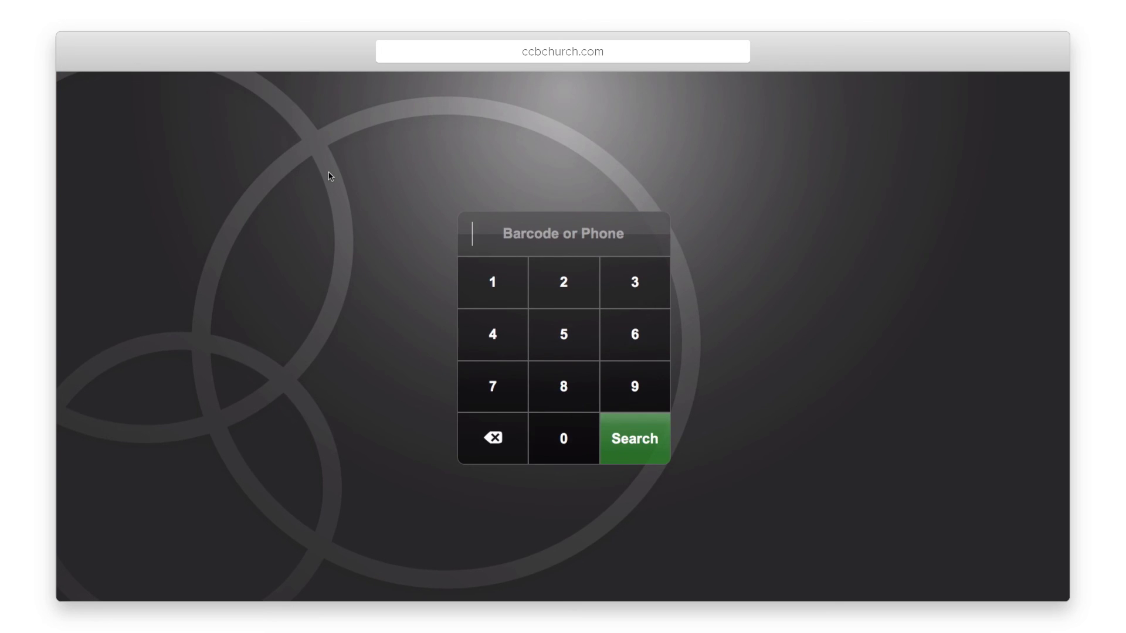